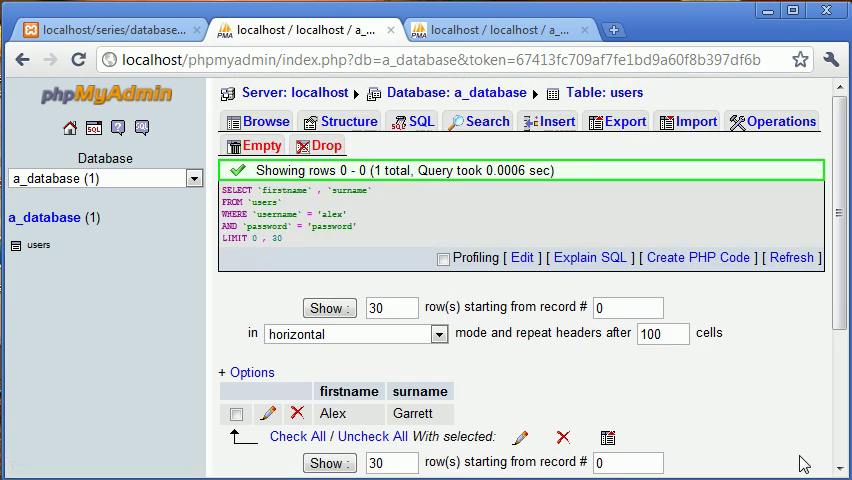
Browse the users table to see the alex and billy rows, then view the SQL editor
scroll("down", 3)
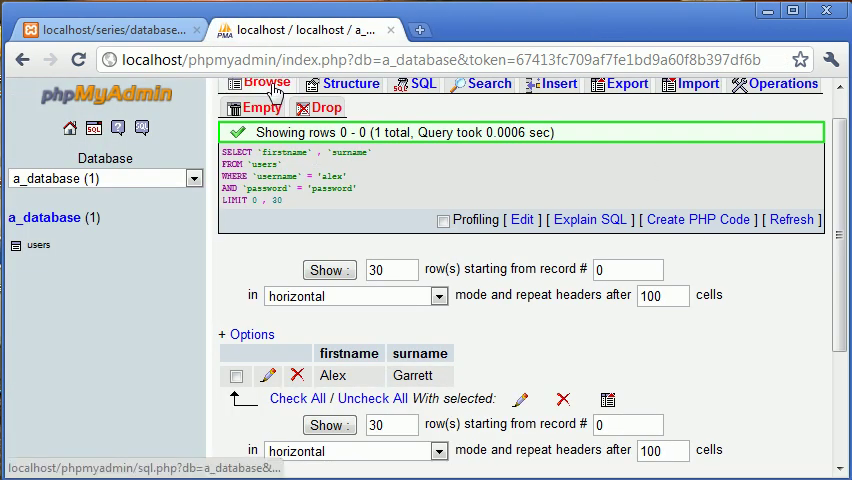
left_click(266, 83)
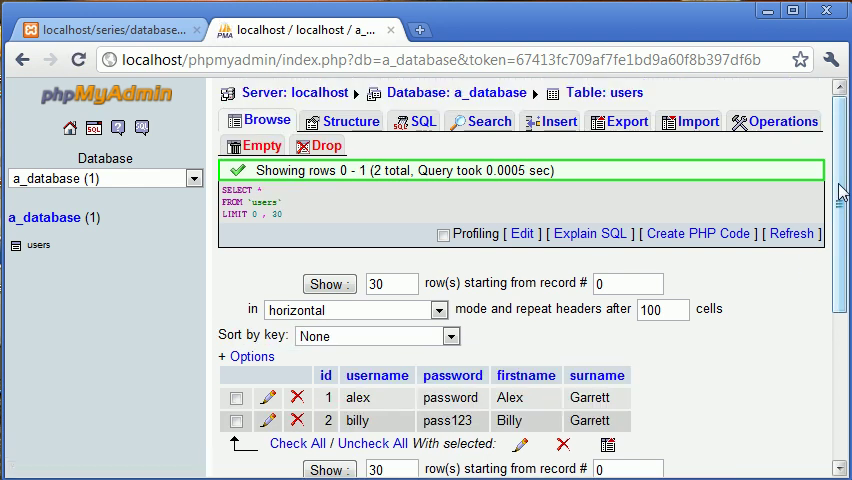
scroll("down", 3)
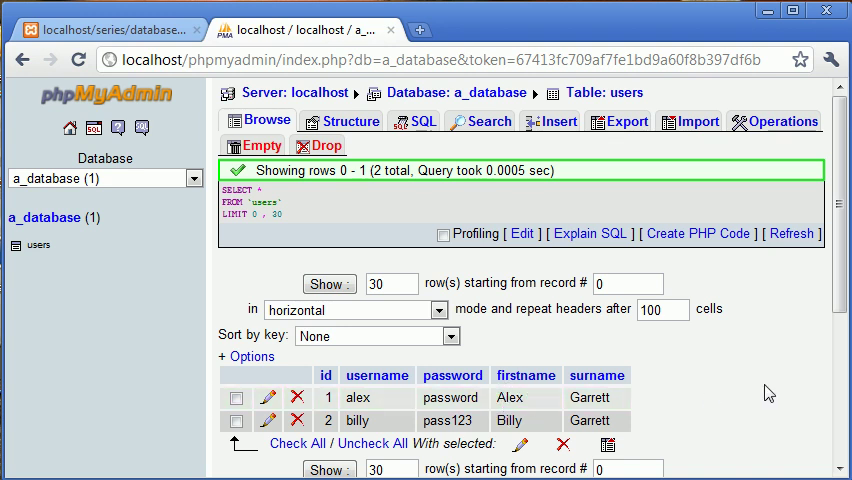
mouse_move(414, 166)
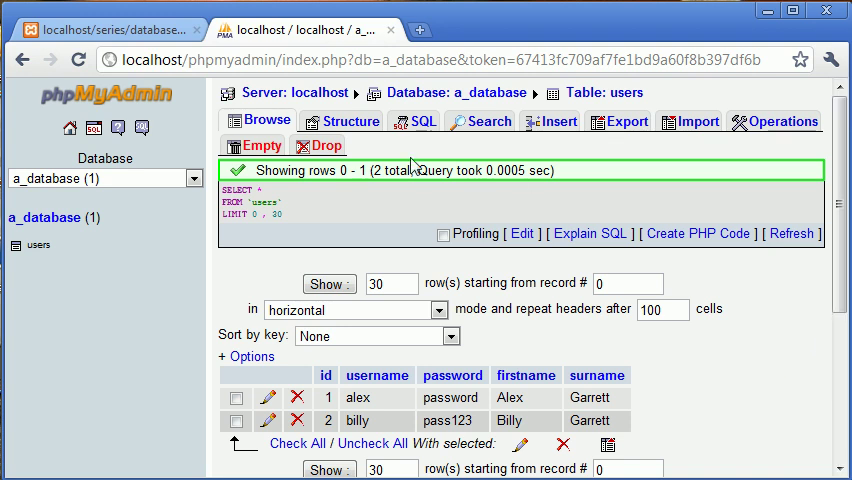
left_click(420, 120)
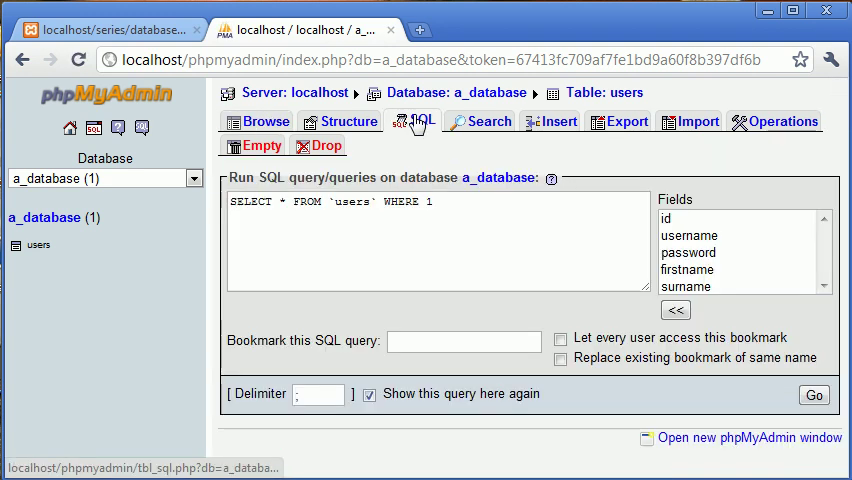
mouse_move(265, 120)
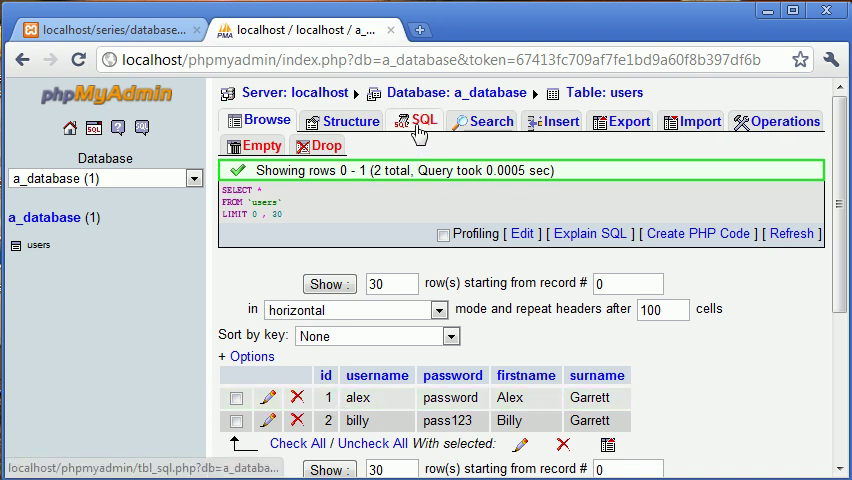
Draft UPDATE `users` SET `firstname`='Dale' WHERE `id` in the SQL editor
left_click(419, 121)
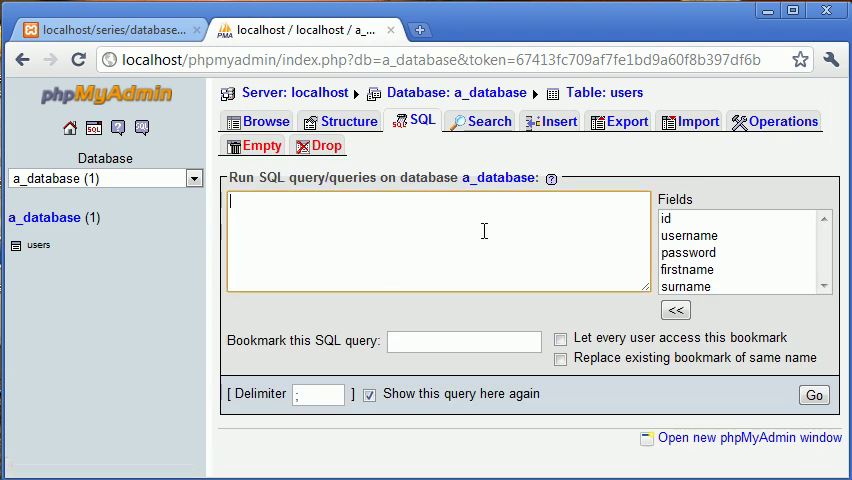
type("t")
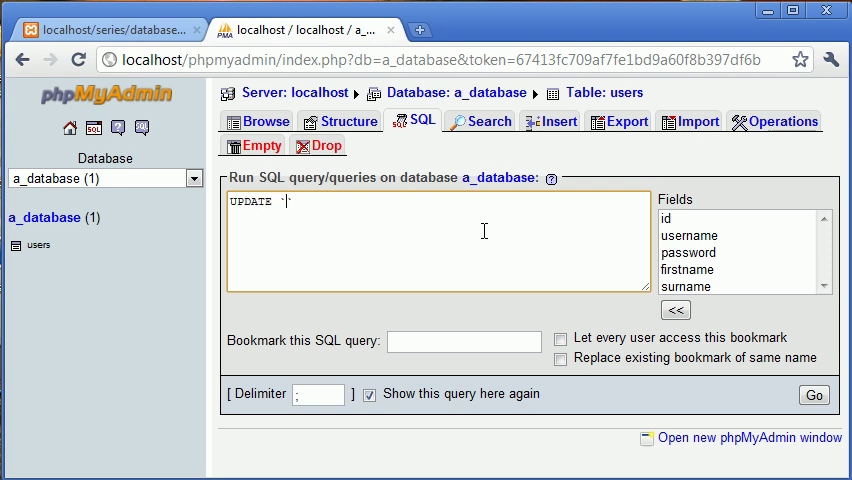
type("users` SE")
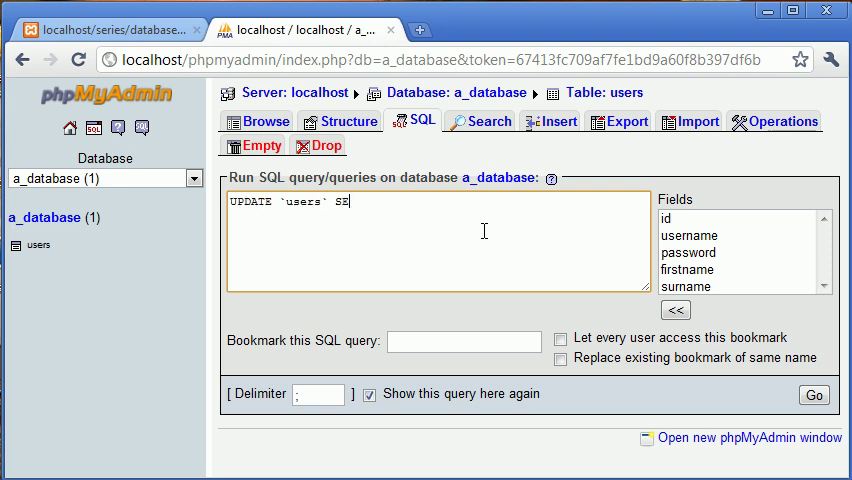
type("T")
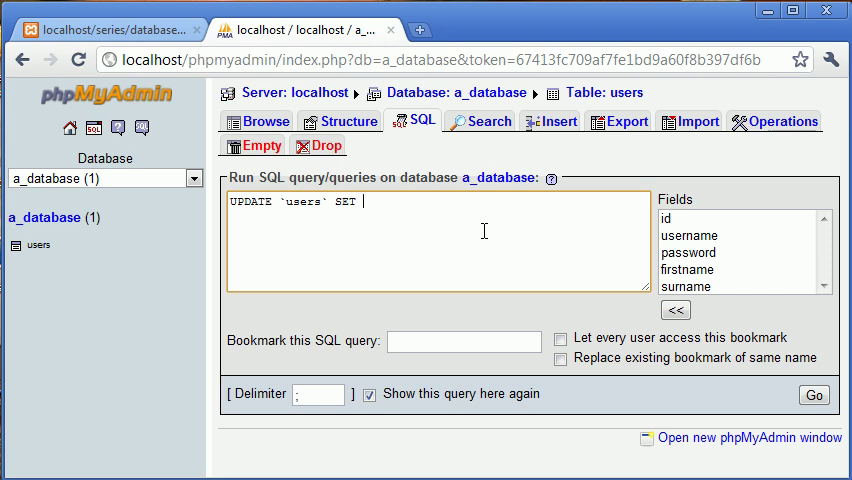
type("`first`")
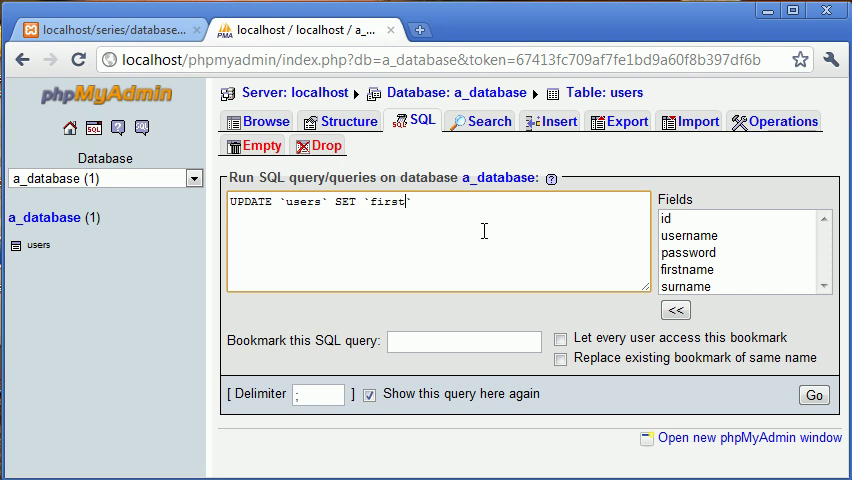
type("name`=''")
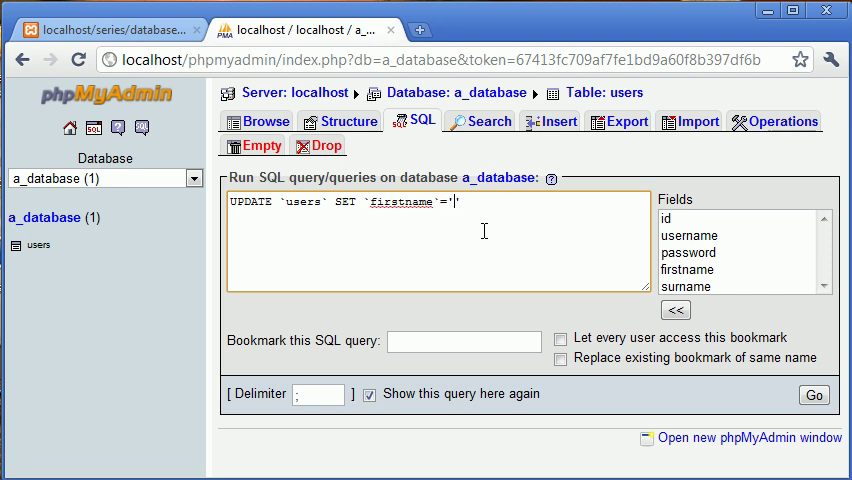
type("Dale'")
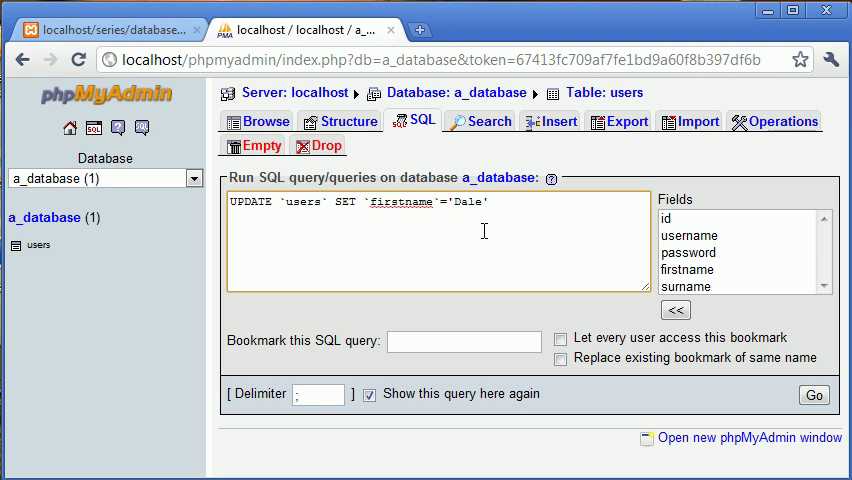
type("WHERE")
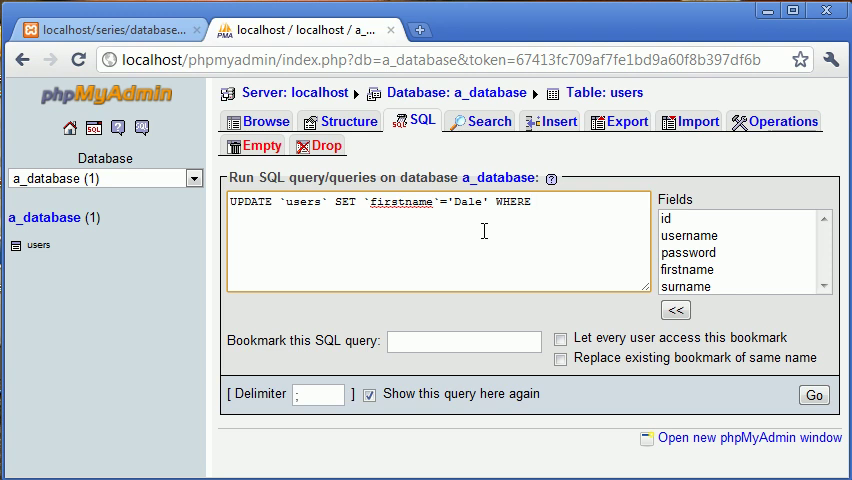
type("`id`")
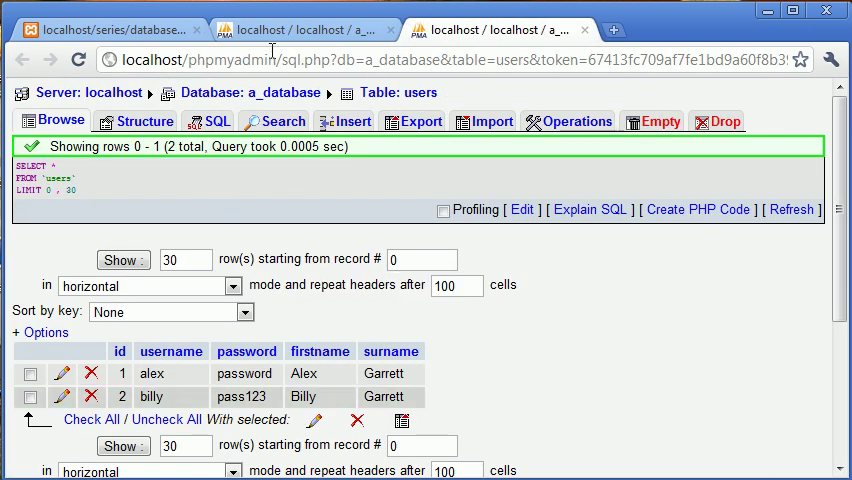
Complete the update query so its condition reads WHERE `id` = 1
left_click(216, 120)
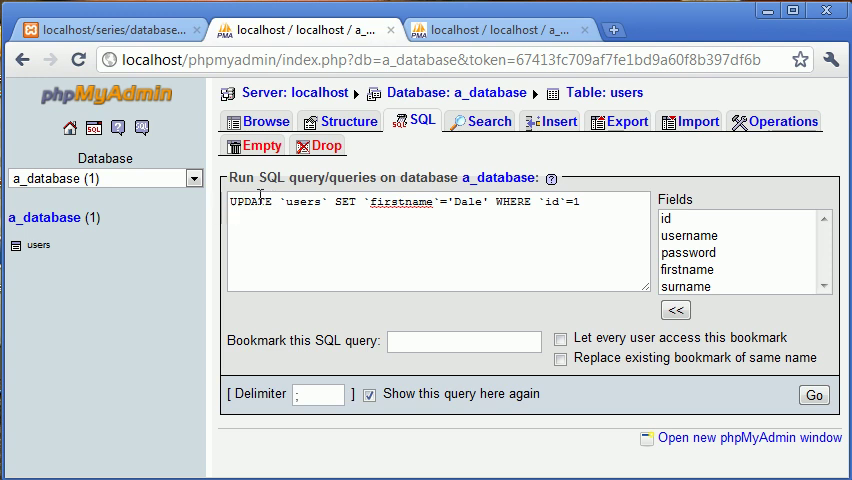
left_click(270, 200)
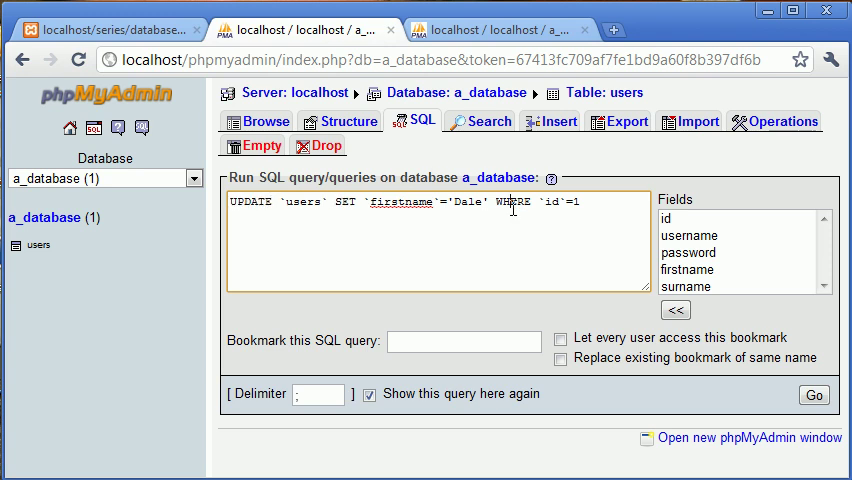
double_click(243, 201)
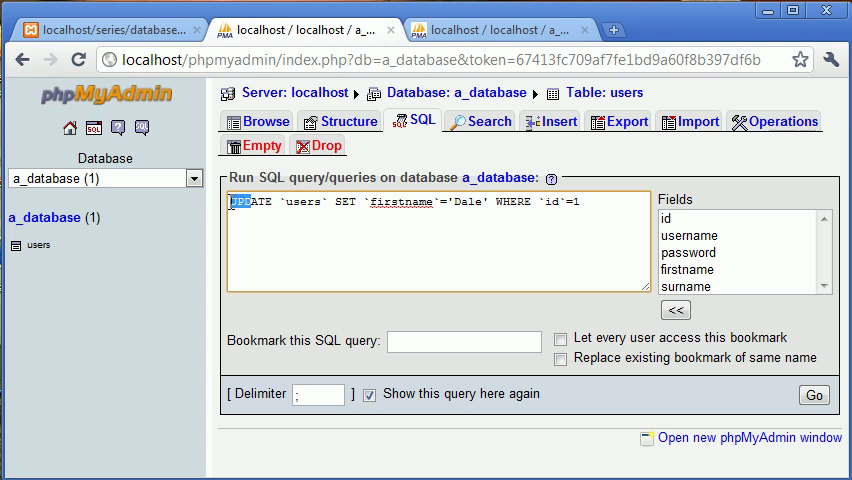
double_click(252, 201)
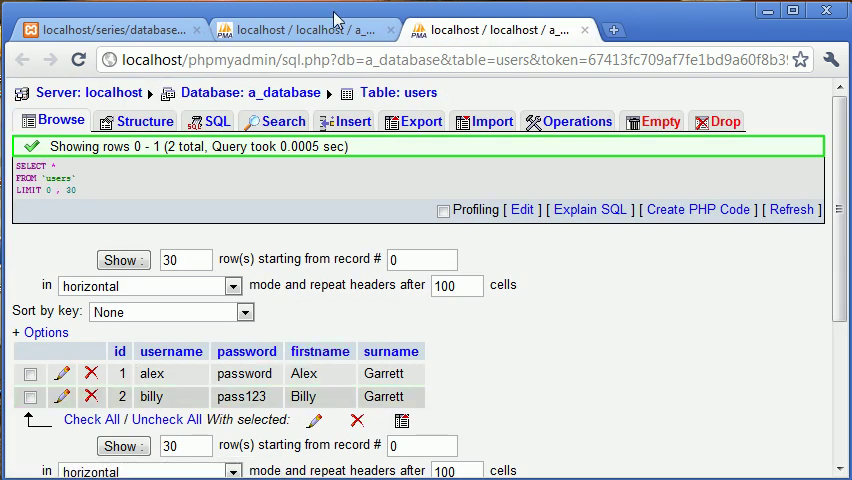
left_click(216, 121)
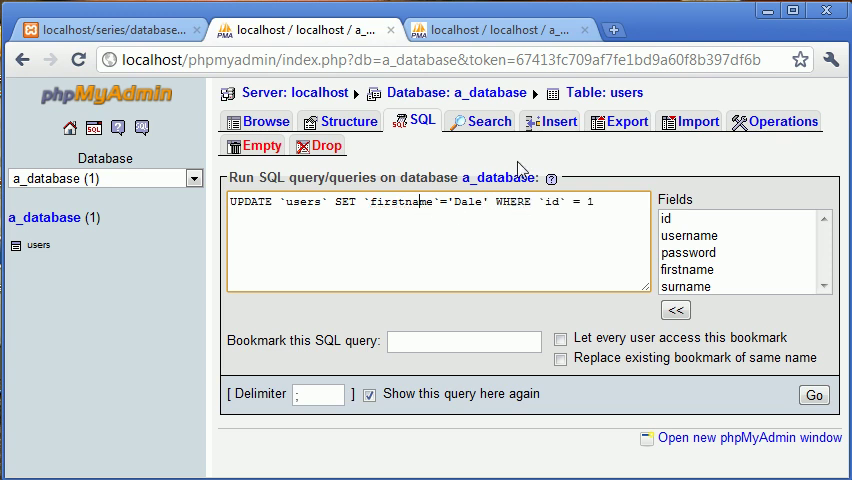
left_click(814, 395)
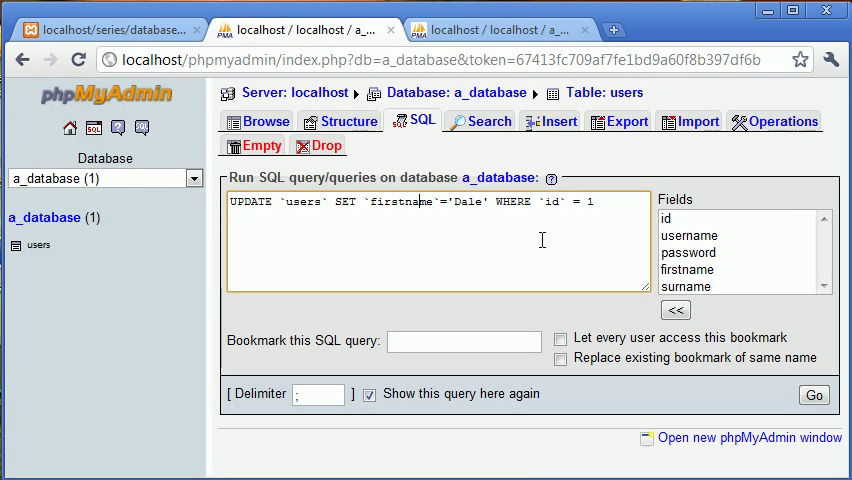
Run the UPDATE changing alex's firstname to Dale and browse the updated rows
left_click(815, 395)
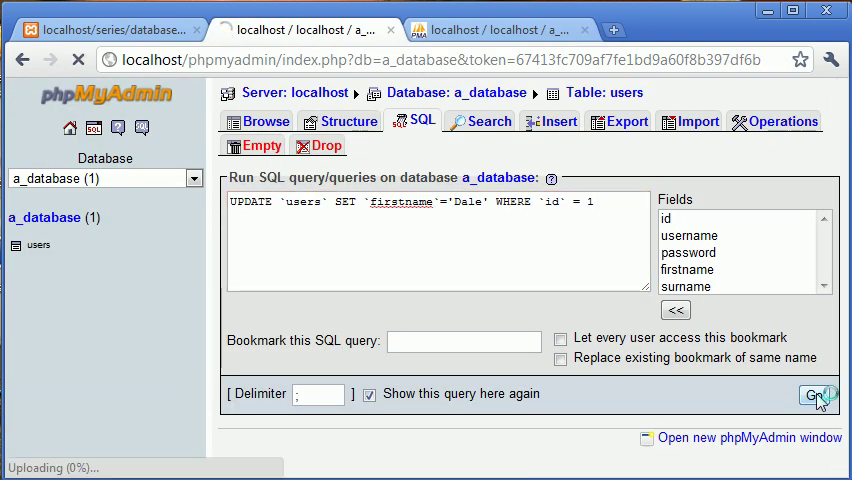
left_click(818, 393)
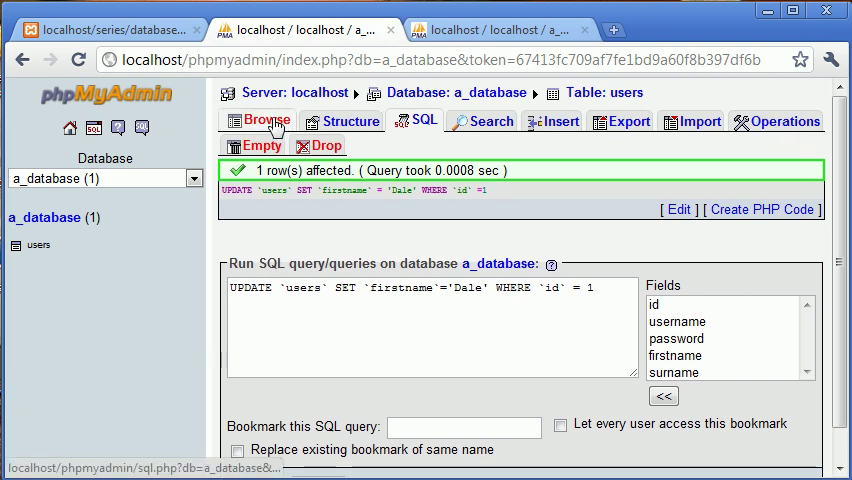
left_click(263, 120)
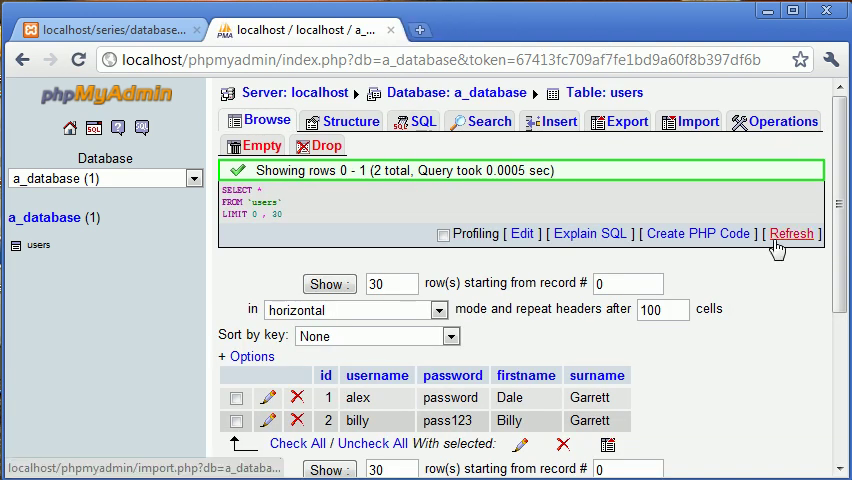
scroll("down", 3)
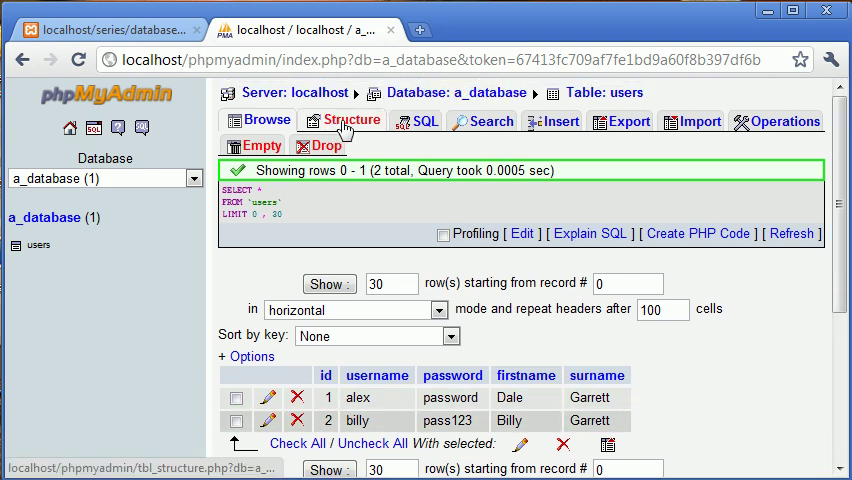
Check the alex and billy rows, then begin a DELETE FROM `users` WHERE query
left_click(418, 121)
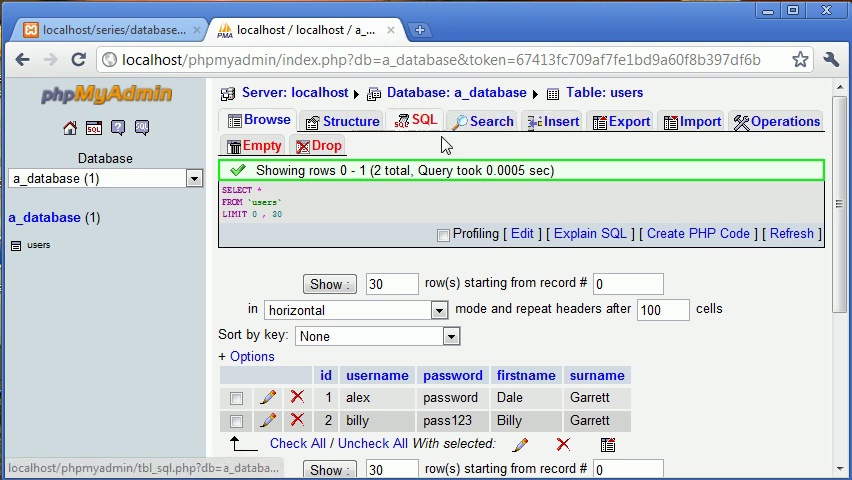
scroll("down", 3)
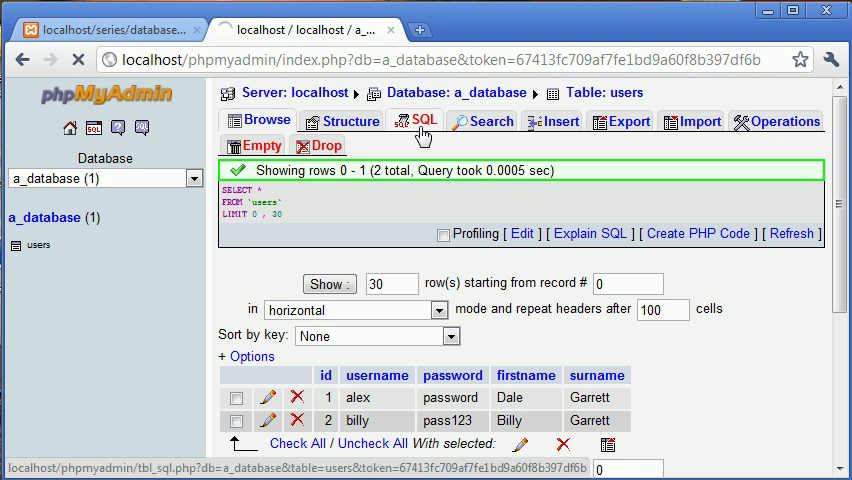
left_click(414, 120)
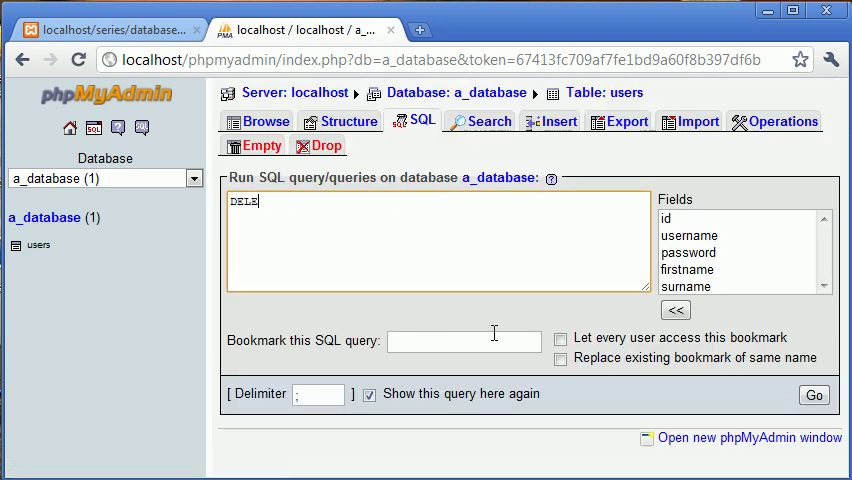
type("TE")
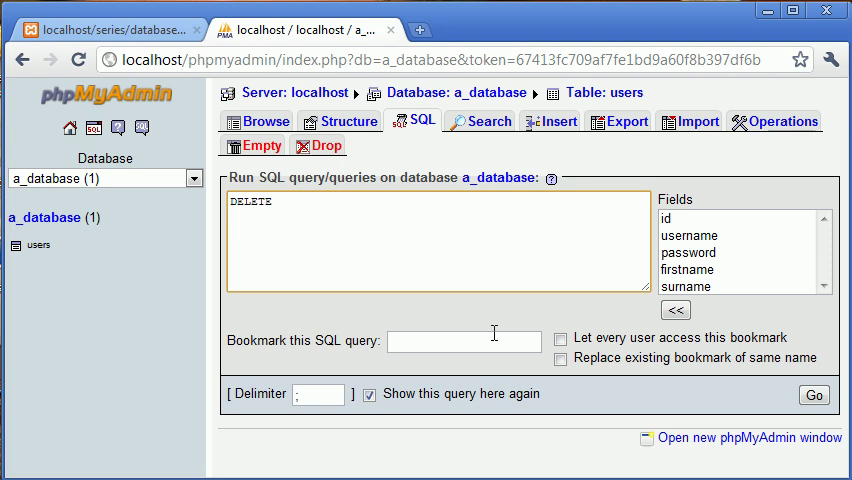
type("FROM")
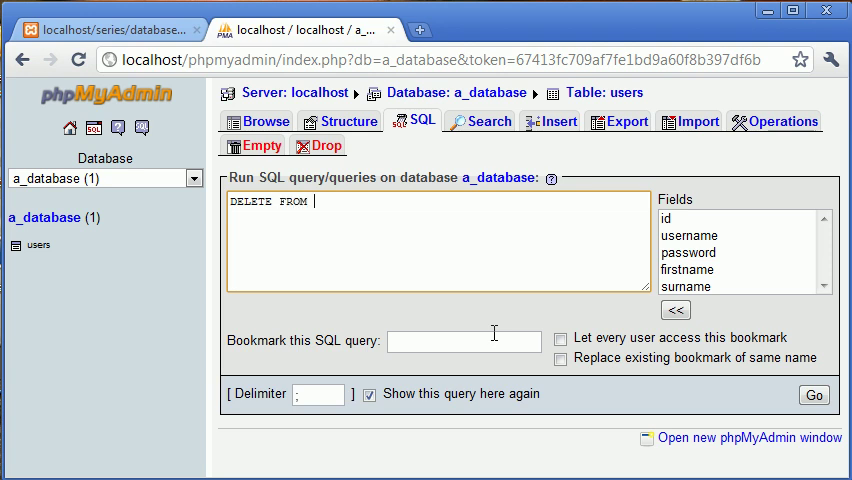
type("`users`")
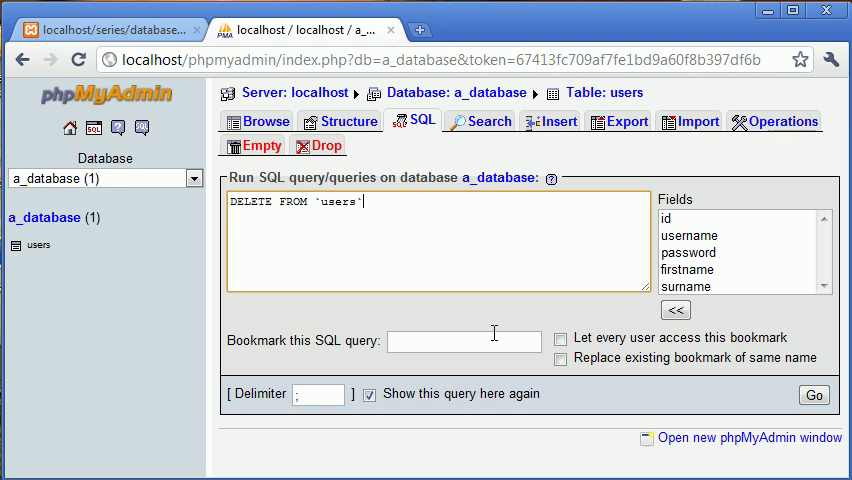
type("WHERE")
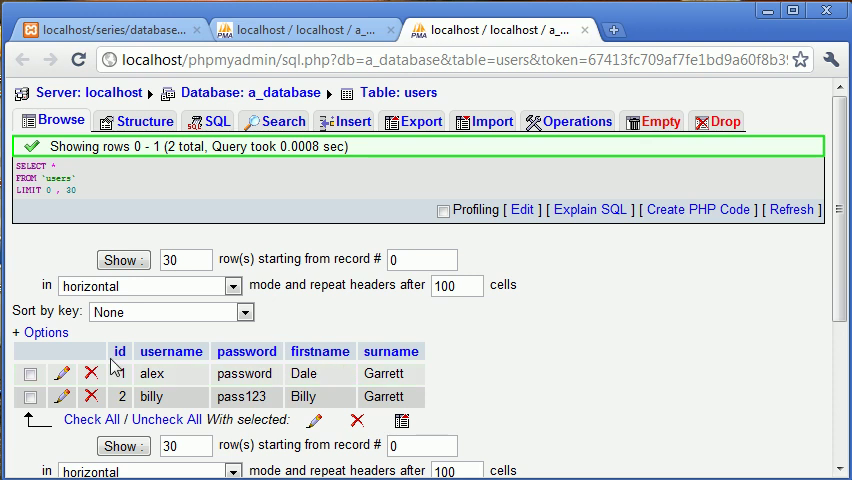
mouse_move(119, 351)
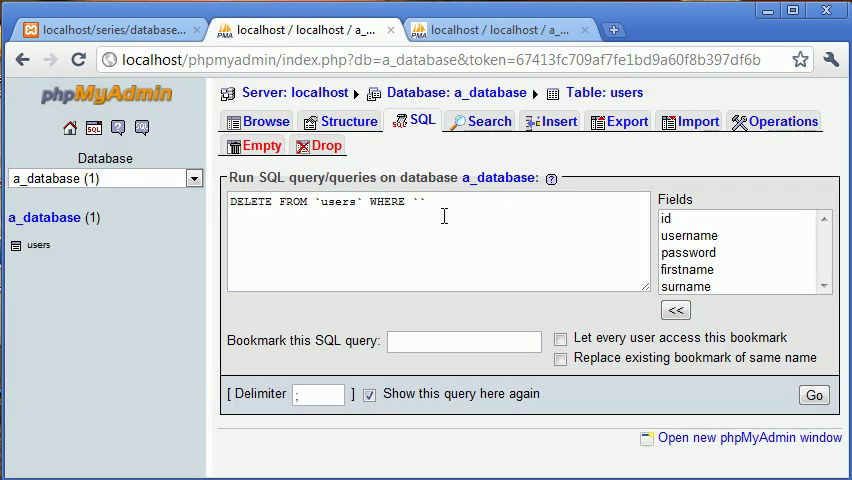
Finish the DELETE condition as `id`=1 and submit it for confirmation
type("id")
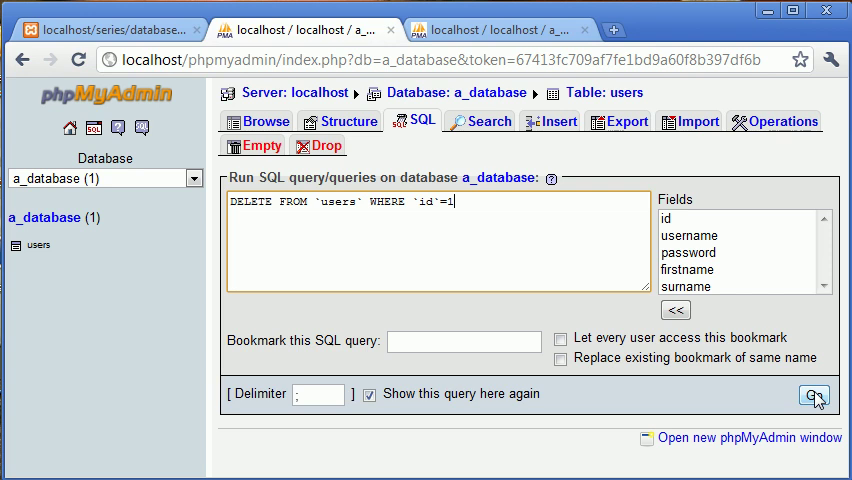
mouse_move(513, 303)
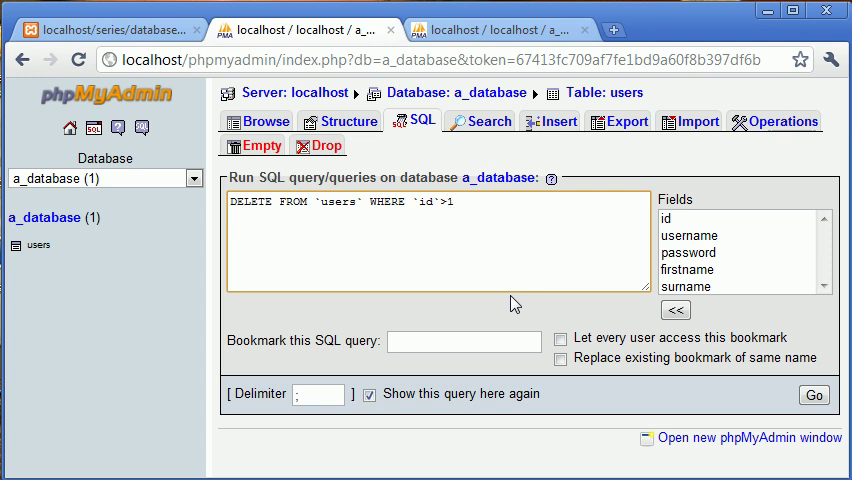
type("=")
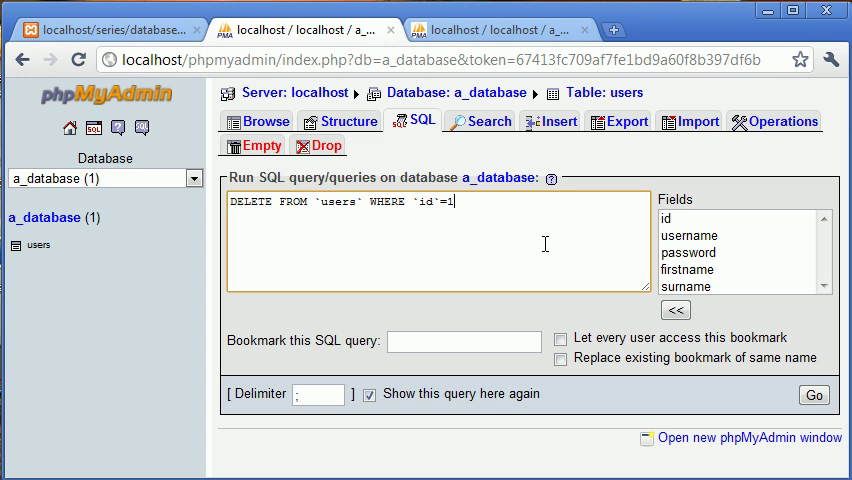
left_click(813, 395)
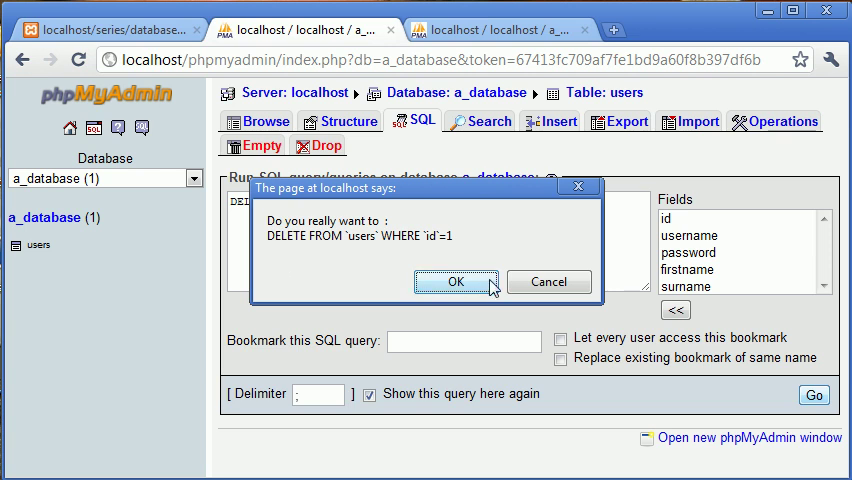
Confirm deleting the id 1 row and browse the remaining billy row
left_click(455, 281)
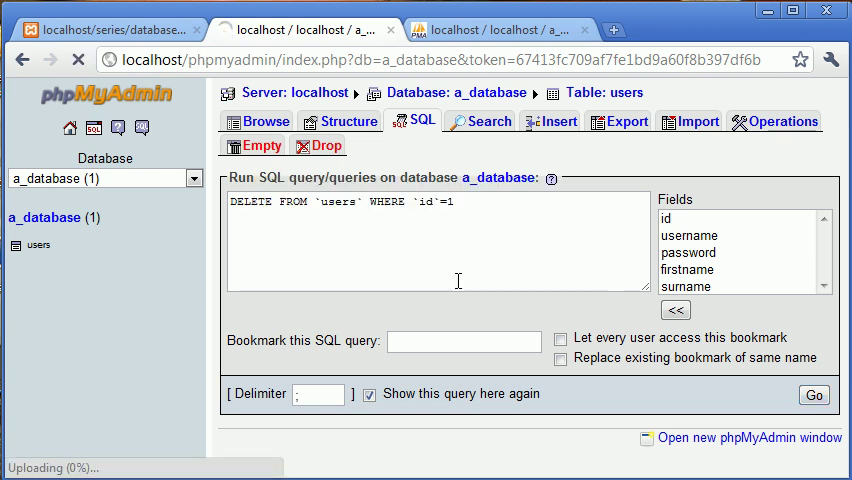
left_click(814, 395)
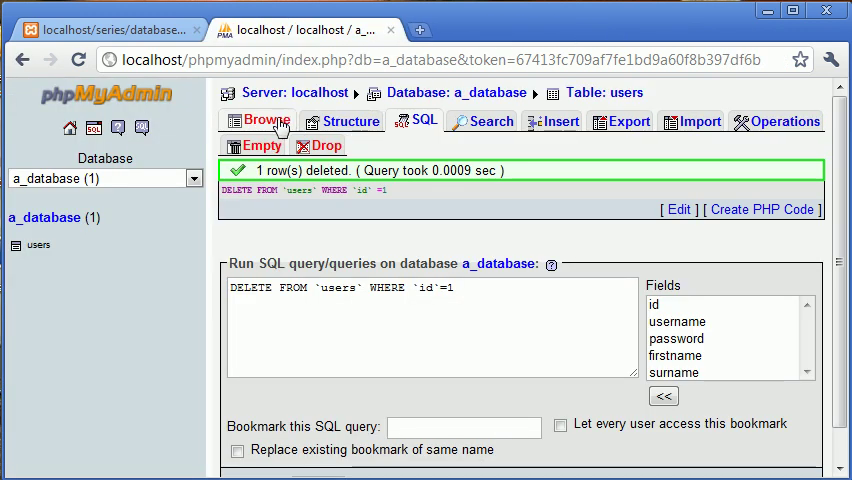
left_click(263, 120)
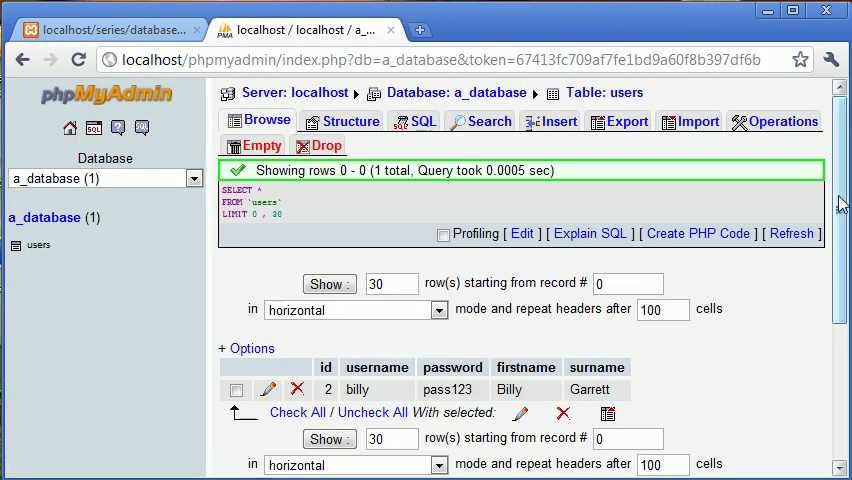
scroll("down", 3)
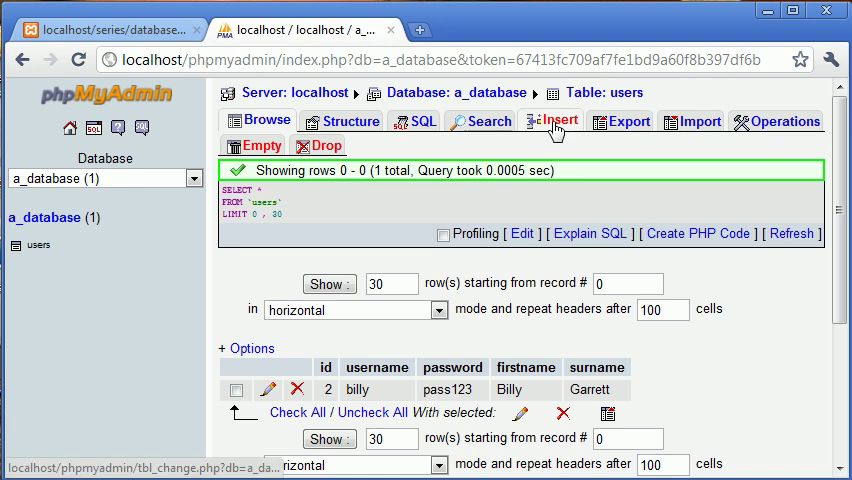
Start an INSERT INTO `users` VALUES query in the SQL editor instead of the Insert form
left_click(556, 121)
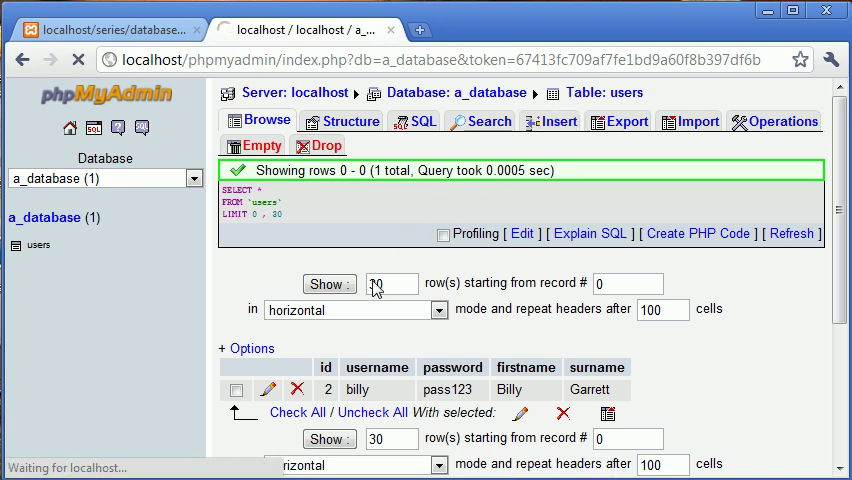
left_click(557, 121)
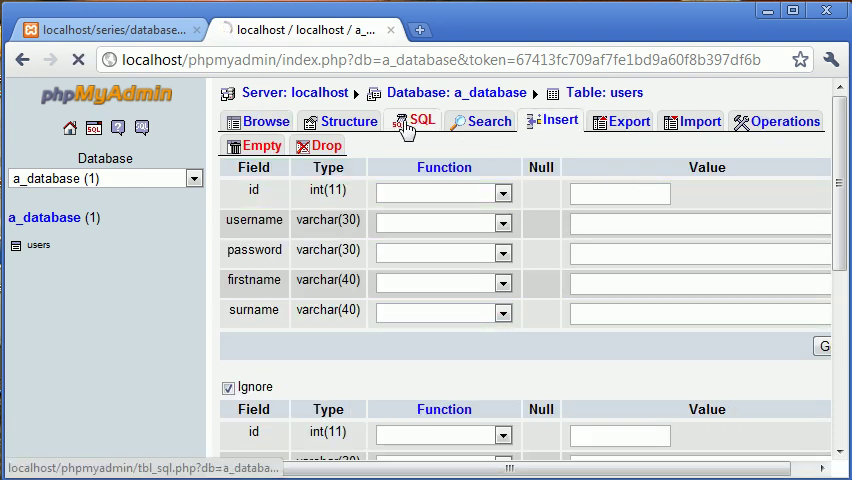
left_click(420, 121)
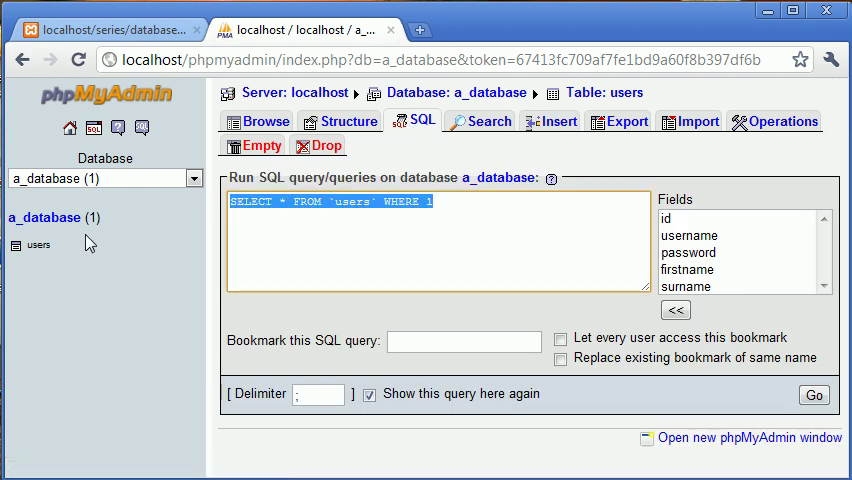
type("INSERT INTO")
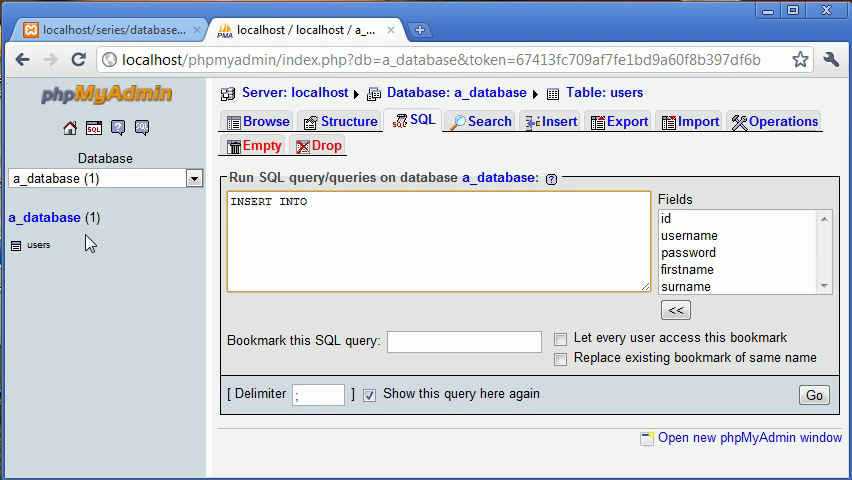
type("`")
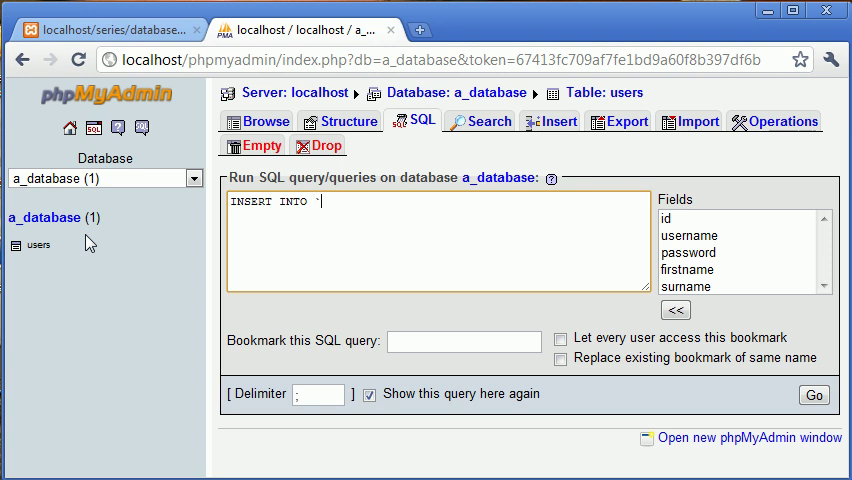
type("users`")
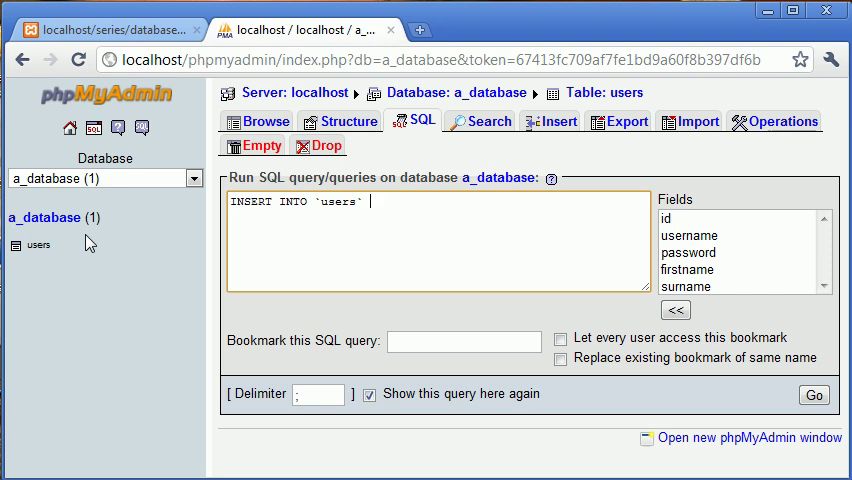
type("VALUES (")
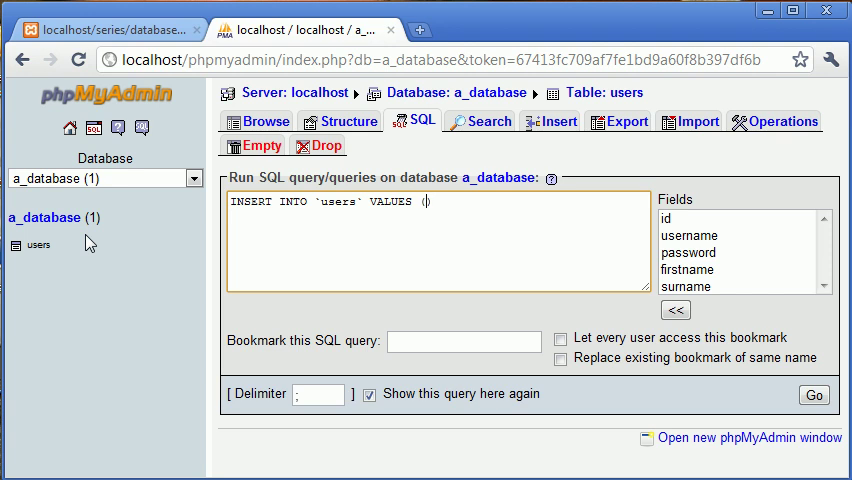
right_click(262, 121)
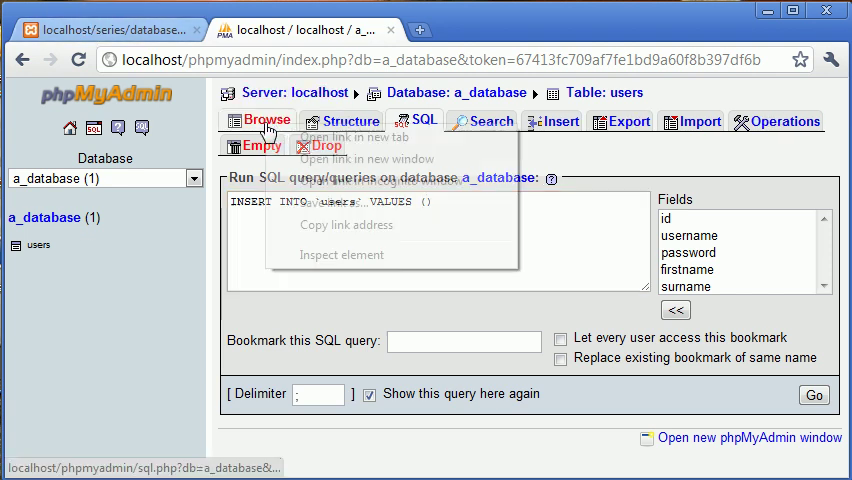
Fill the INSERT value list with empty quoted values, checking the billy-only listing
left_click(264, 121)
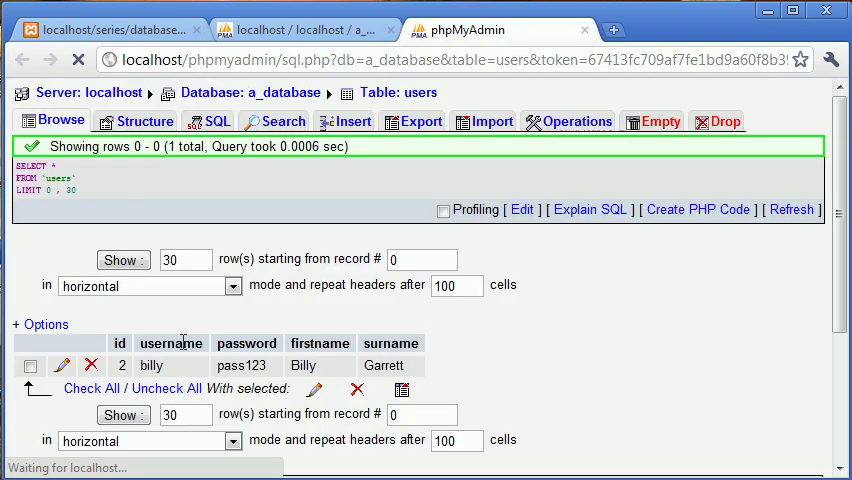
left_click(216, 121)
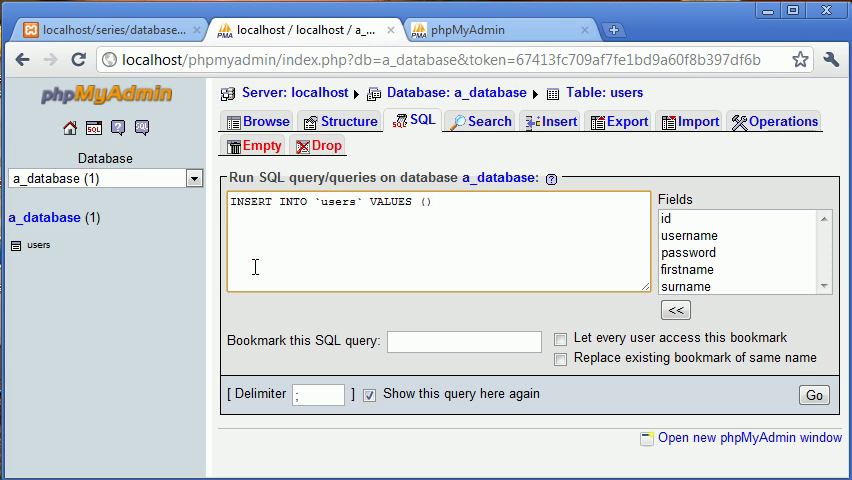
type("''")
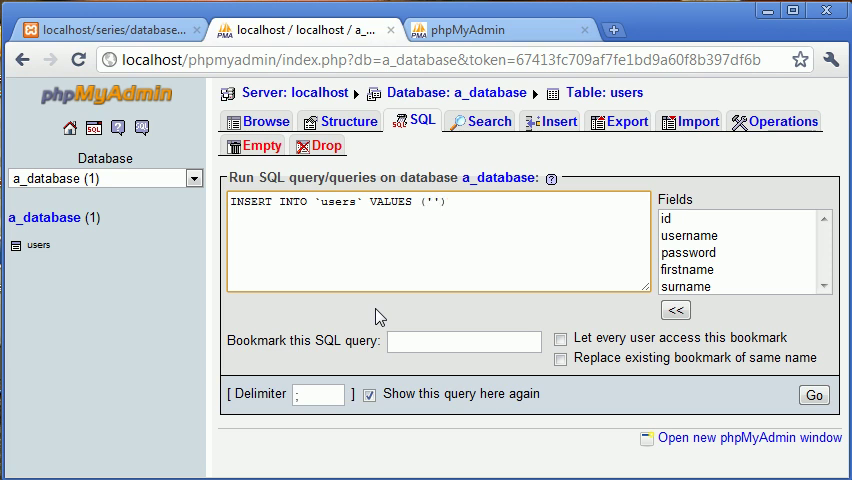
type(",''")
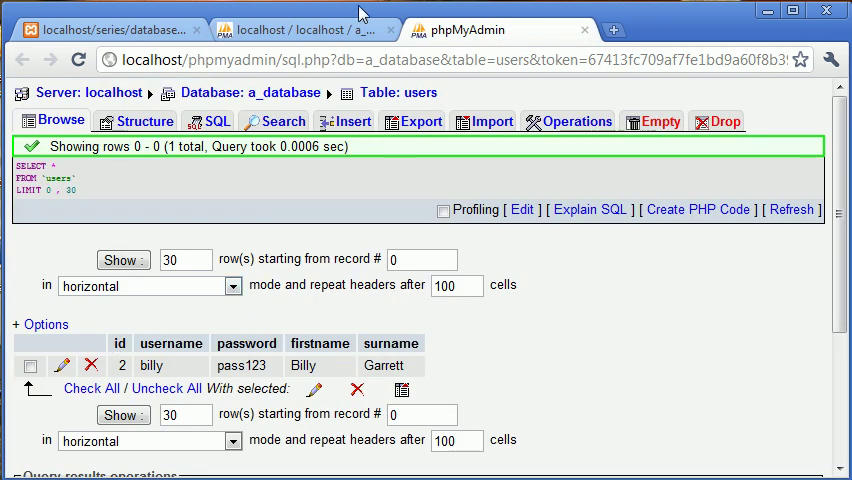
left_click(213, 121)
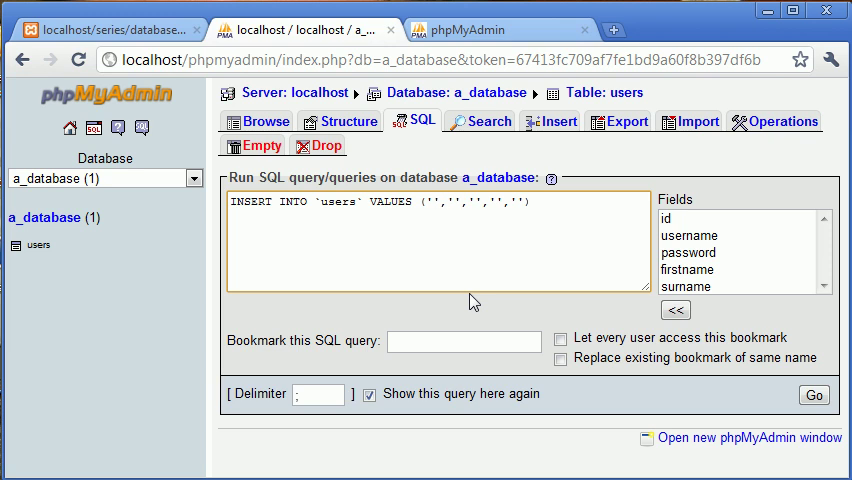
left_click(432, 202)
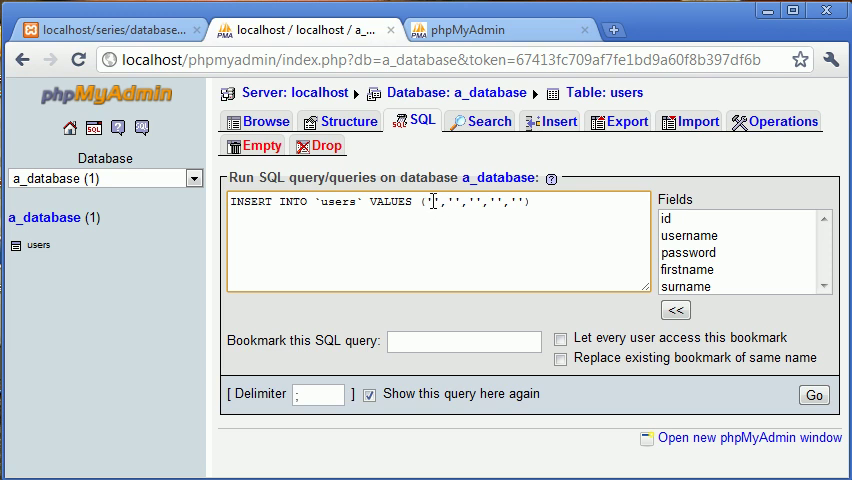
left_click(813, 395)
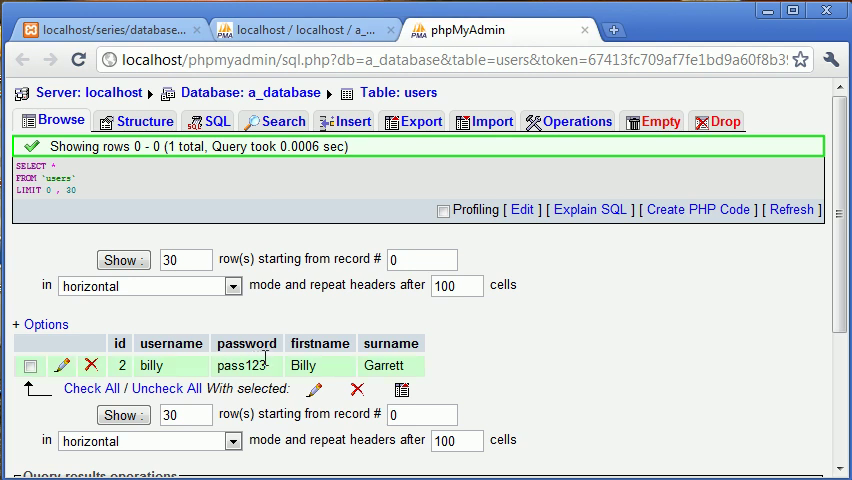
left_click(214, 120)
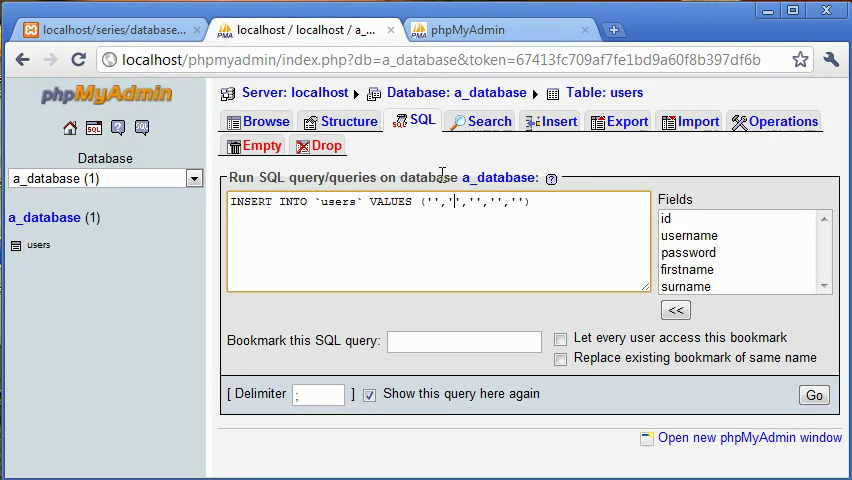
type("a")
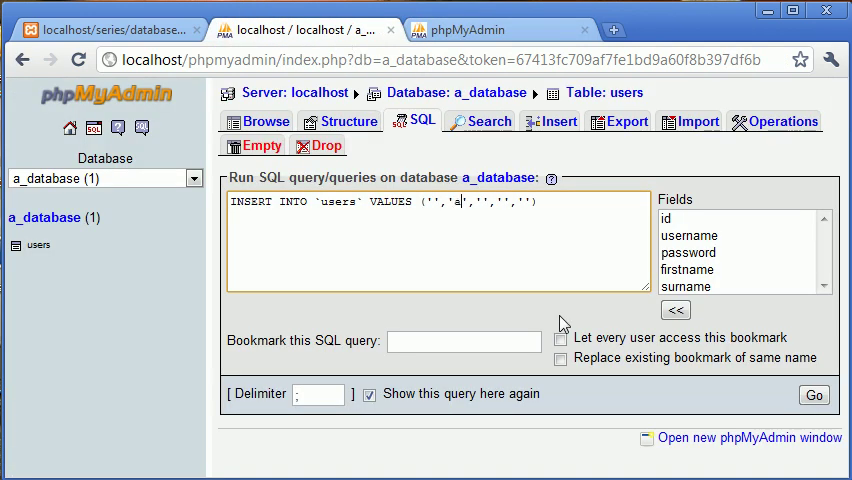
type("lex','password")
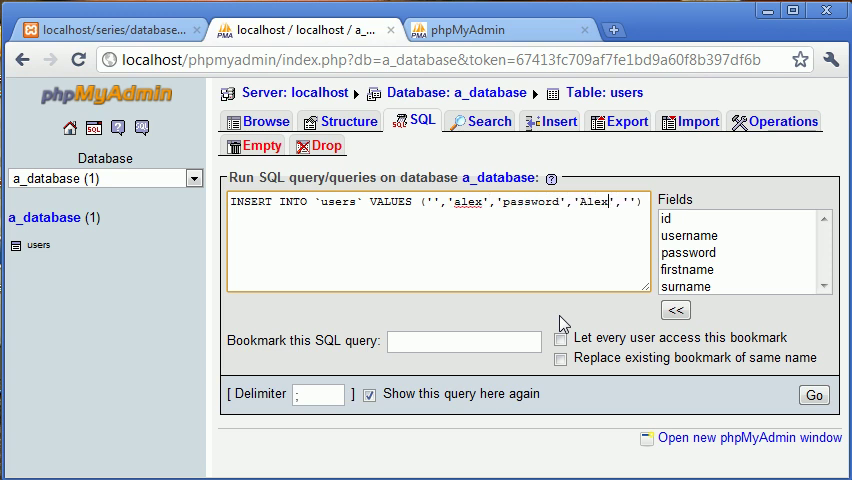
type("Garrett")
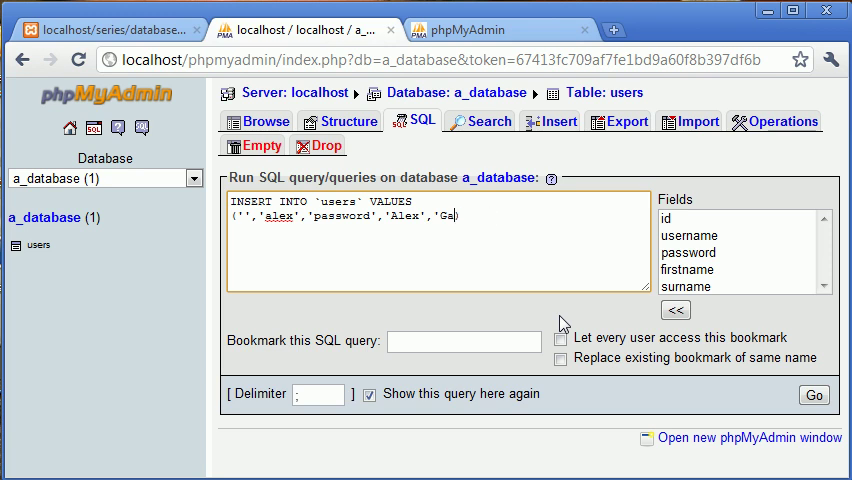
key("BackSpace")
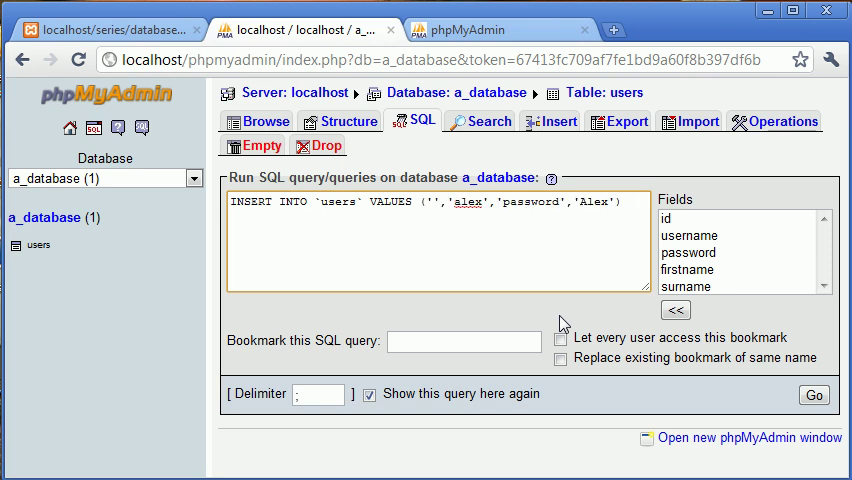
left_click(814, 394)
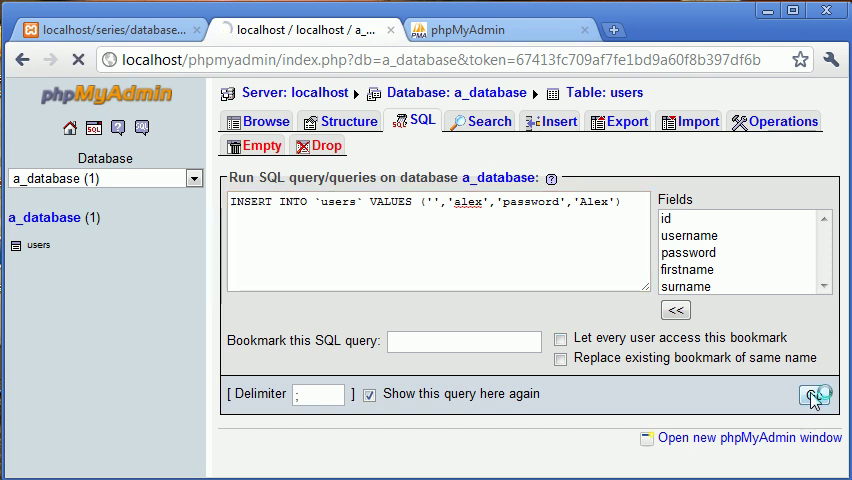
Append a fifth value, 'Garrett', to the INSERT query's VALUES list after error #1136
left_click(810, 393)
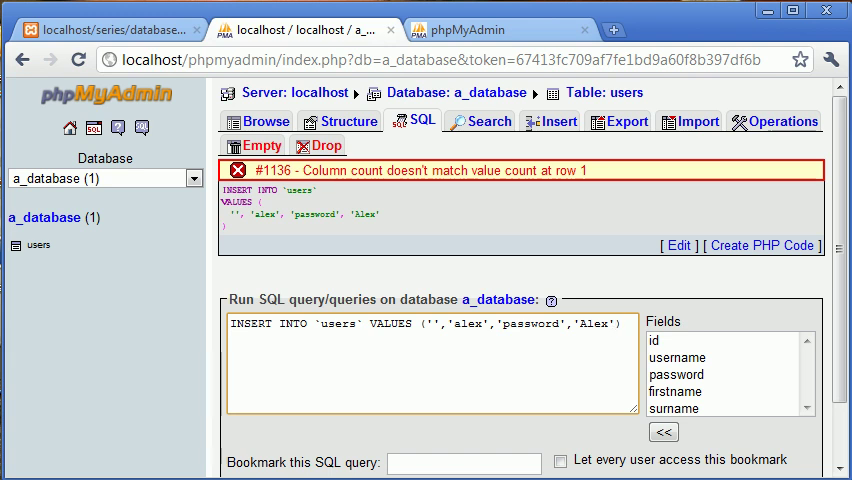
type(",''")
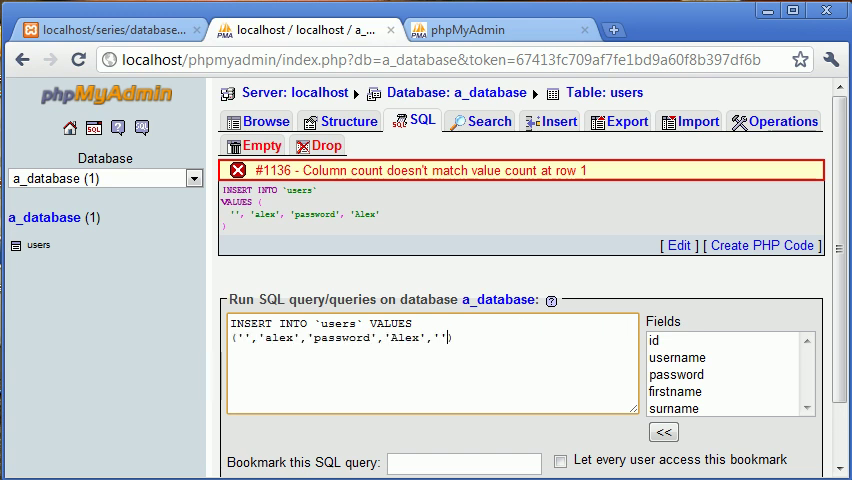
type("Garrett")
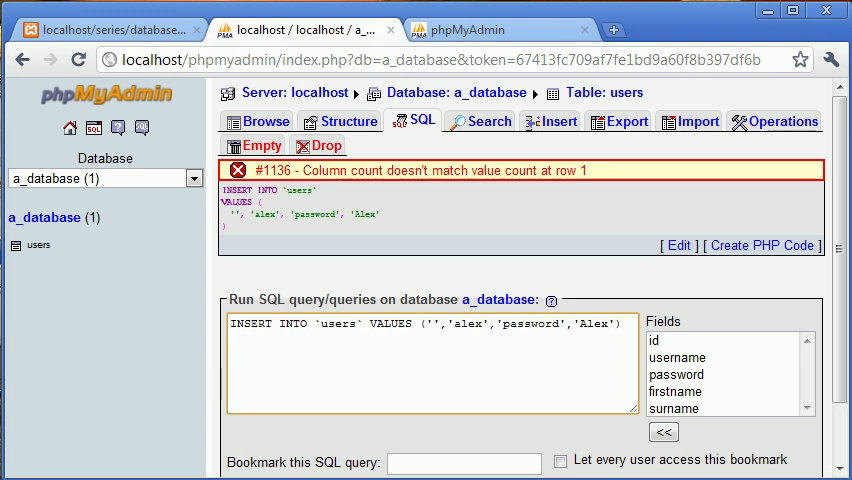
type(",''")
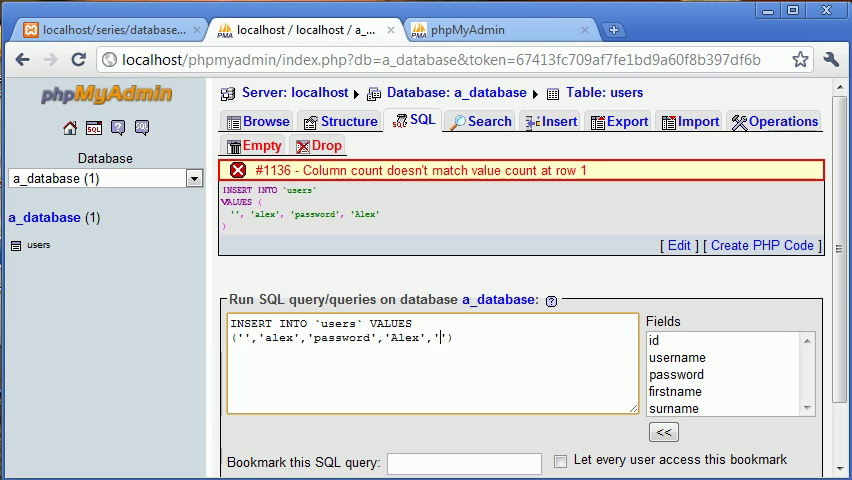
type("Garrett")
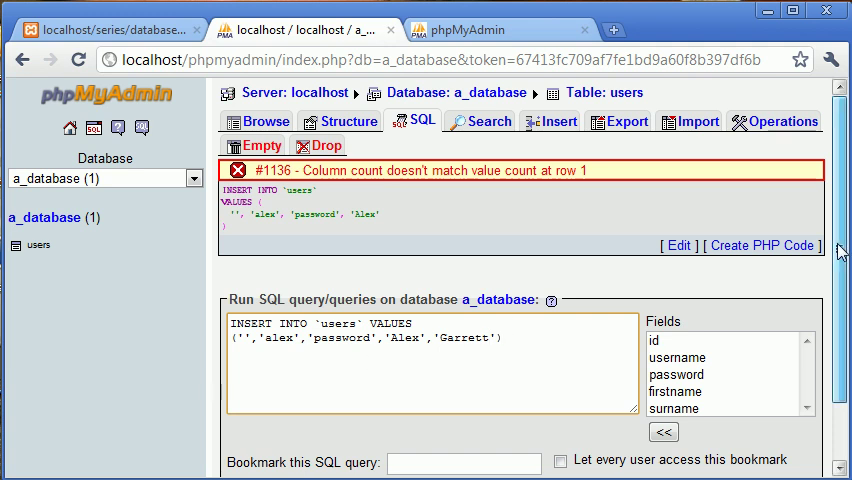
scroll("down", 3)
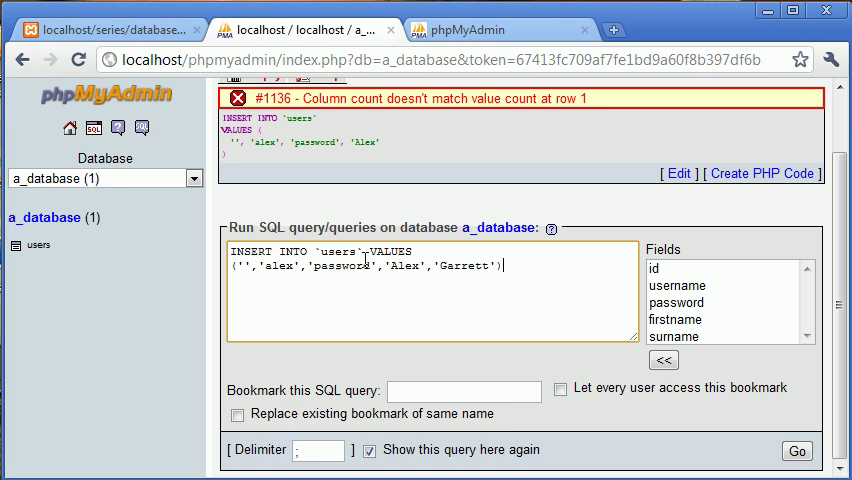
left_click(797, 451)
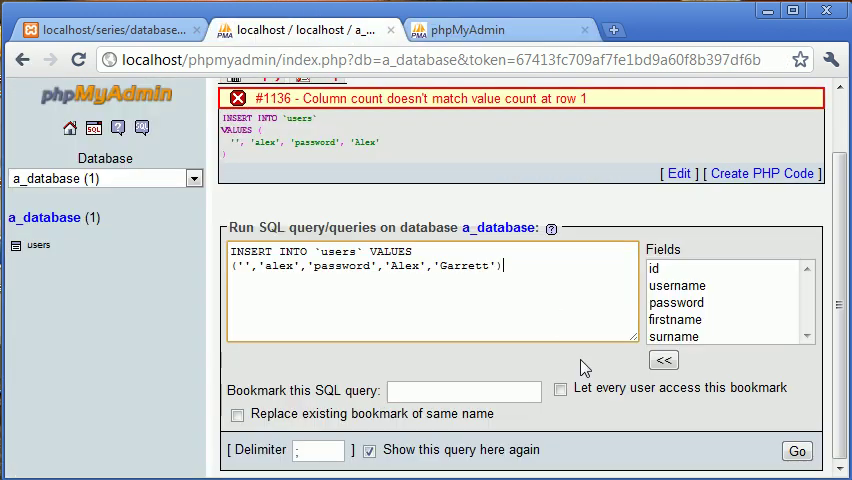
mouse_move(797, 451)
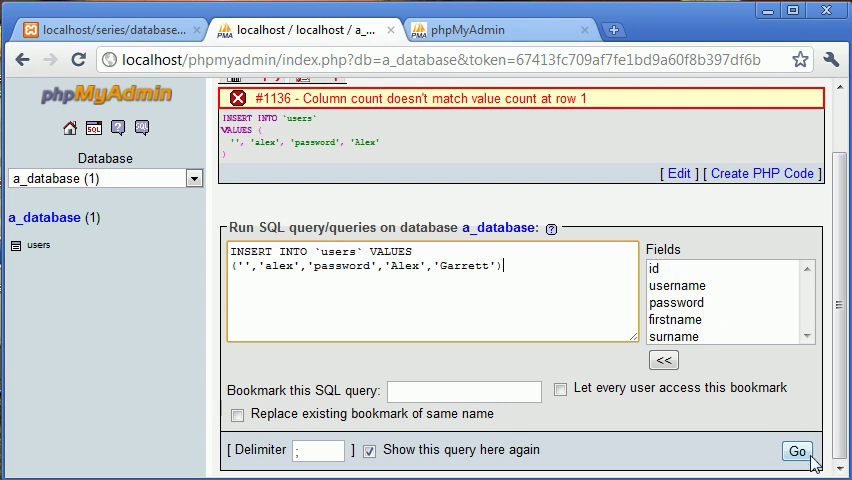
left_click(797, 451)
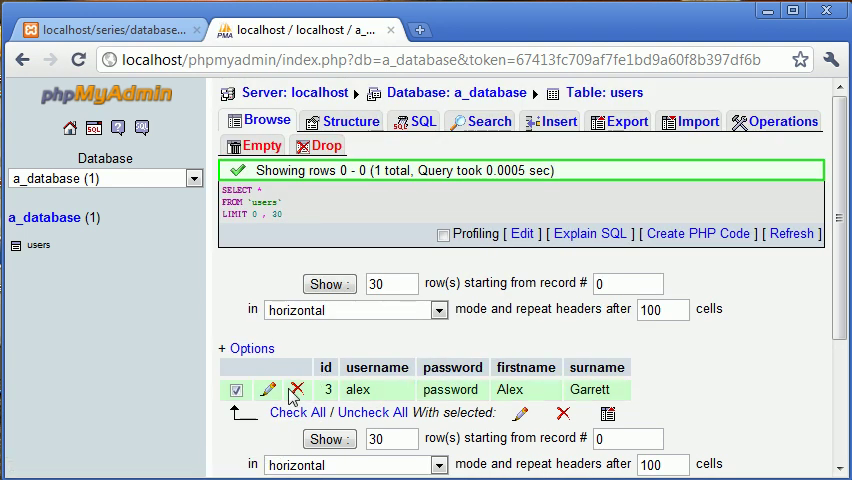
left_click(297, 390)
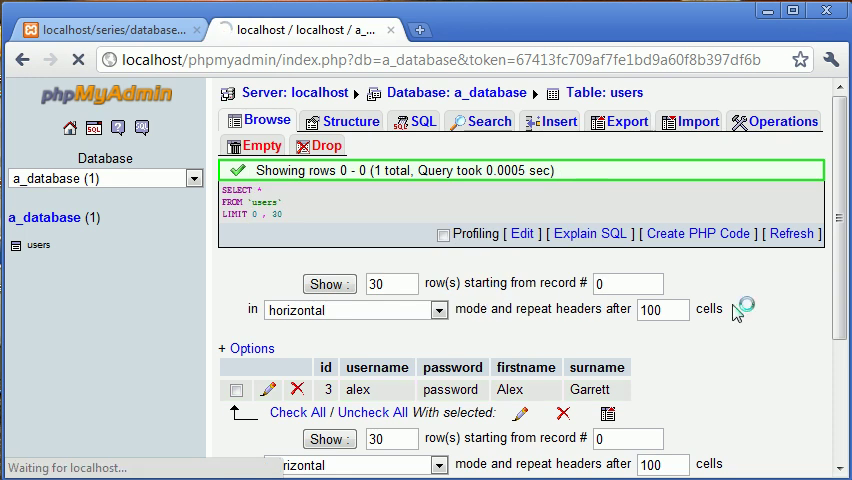
left_click(347, 120)
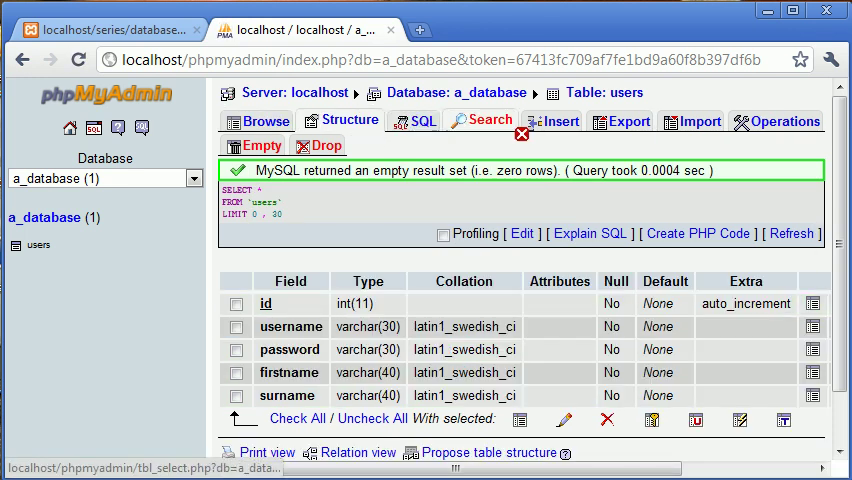
left_click(553, 121)
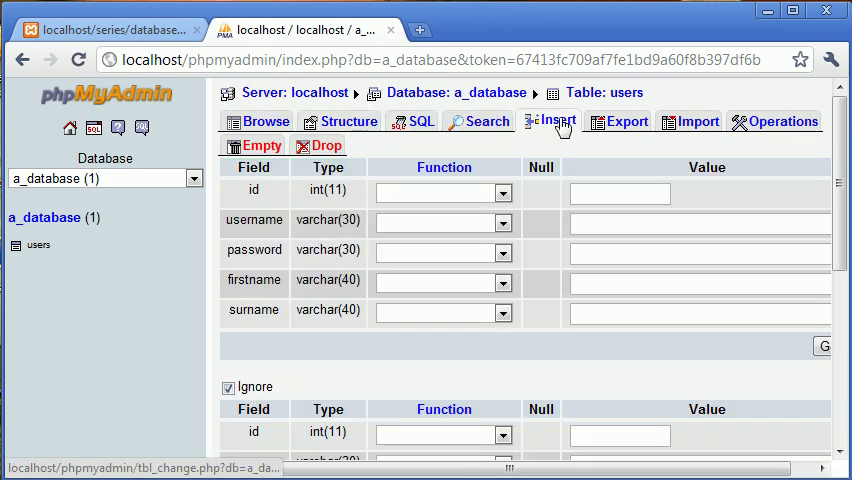
type("alex")
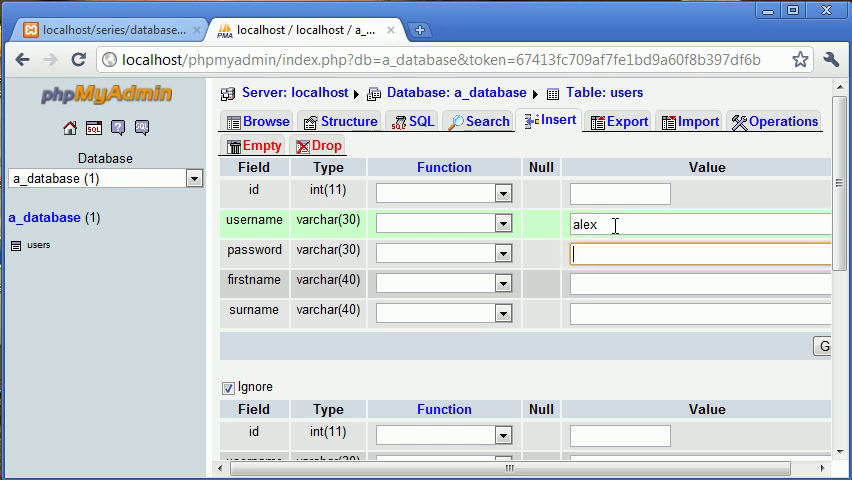
type("password")
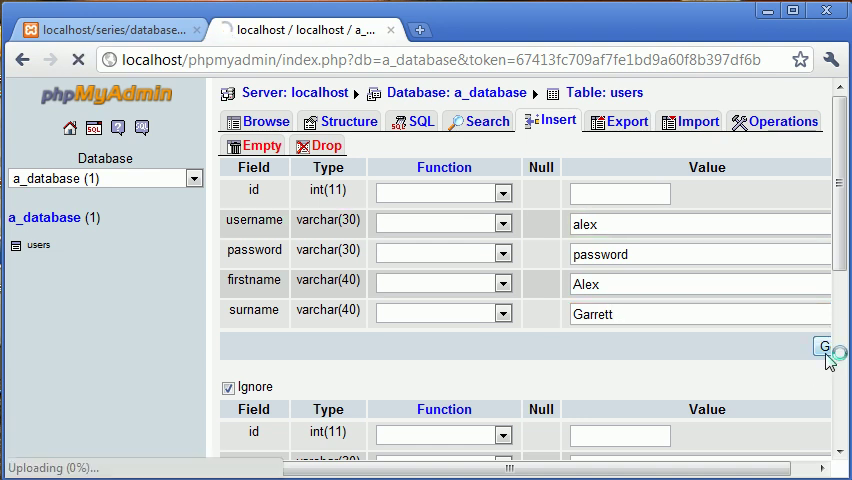
left_click(824, 347)
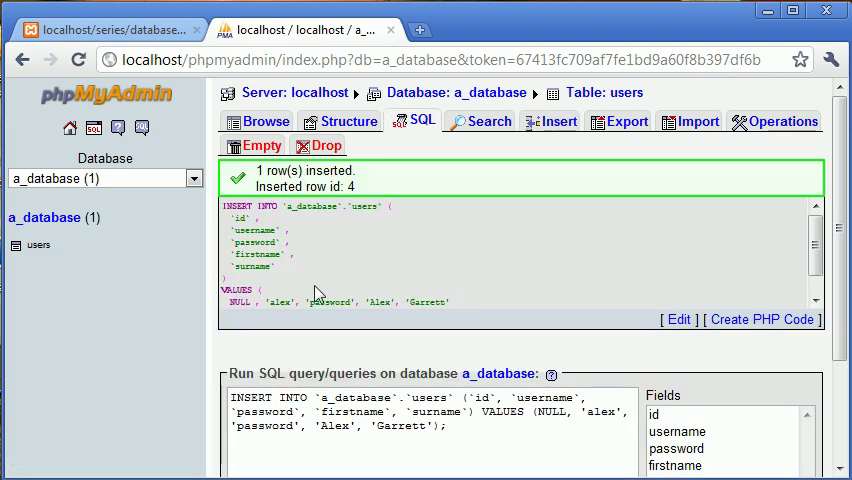
left_click(262, 121)
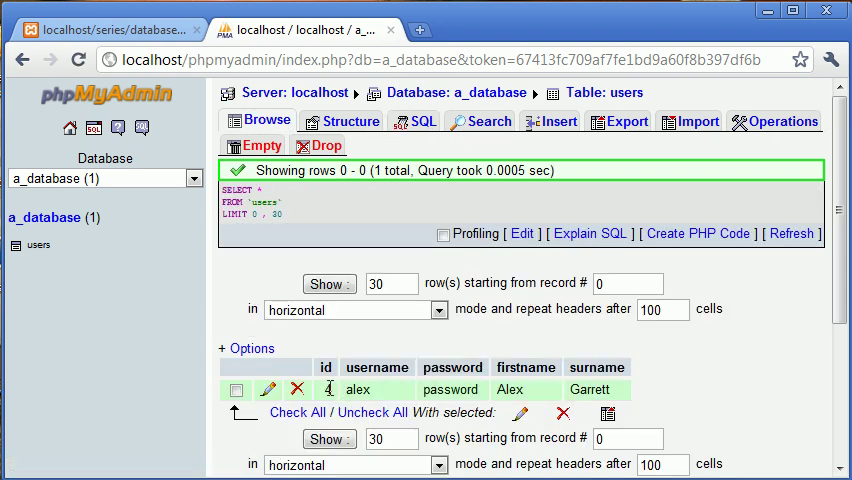
mouse_move(325, 389)
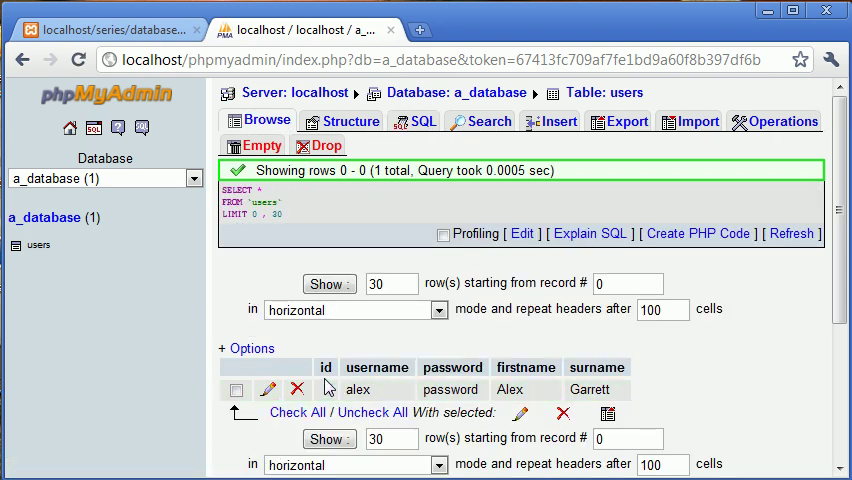
Delete row id 4 and begin editing the AUTO_INCREMENT value 5 in Table options
left_click(297, 389)
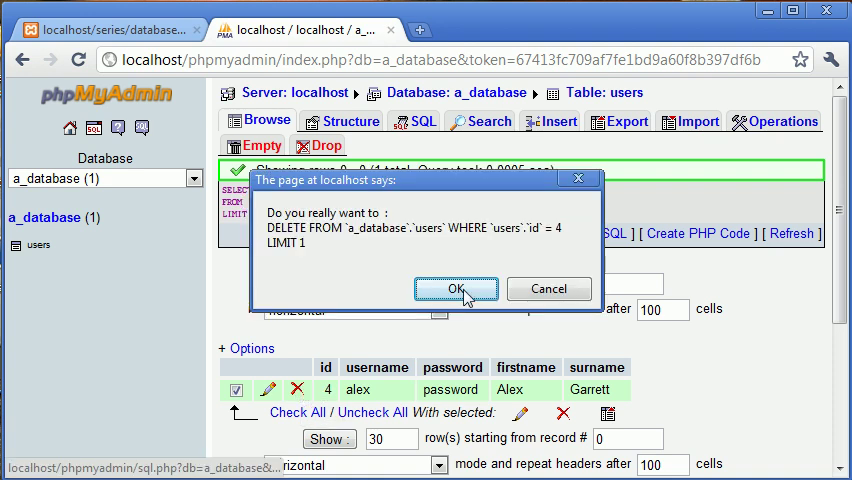
left_click(456, 289)
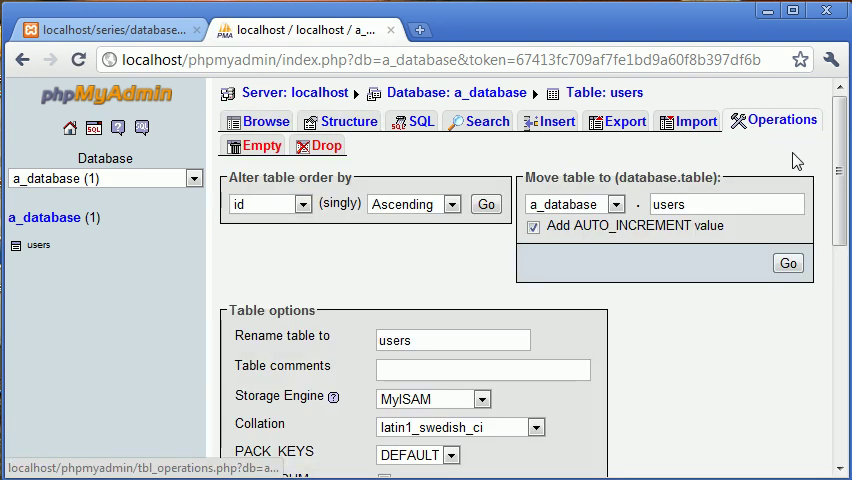
scroll("down", 3)
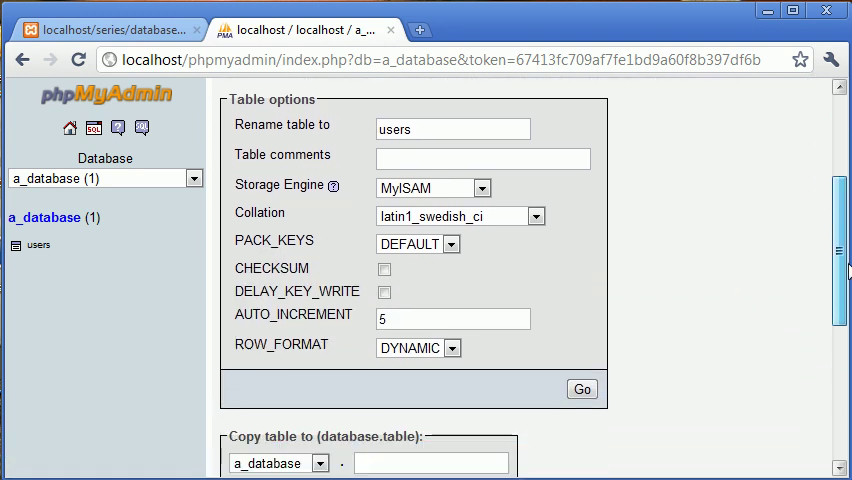
left_click(452, 318)
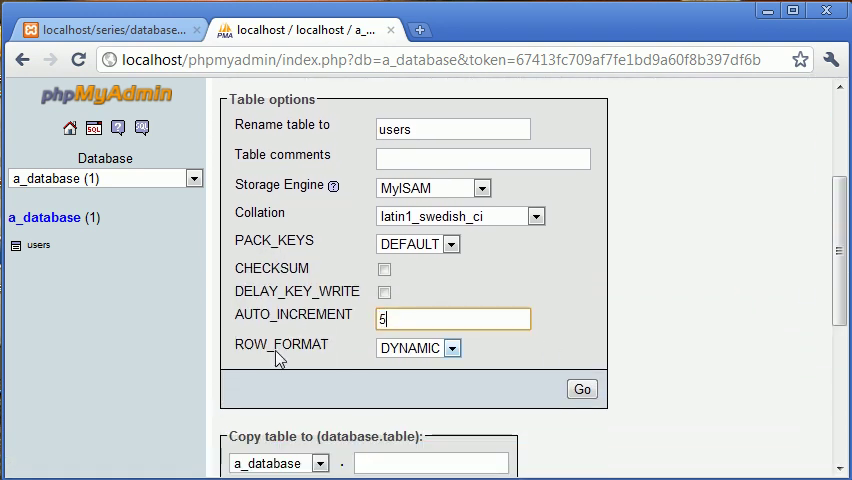